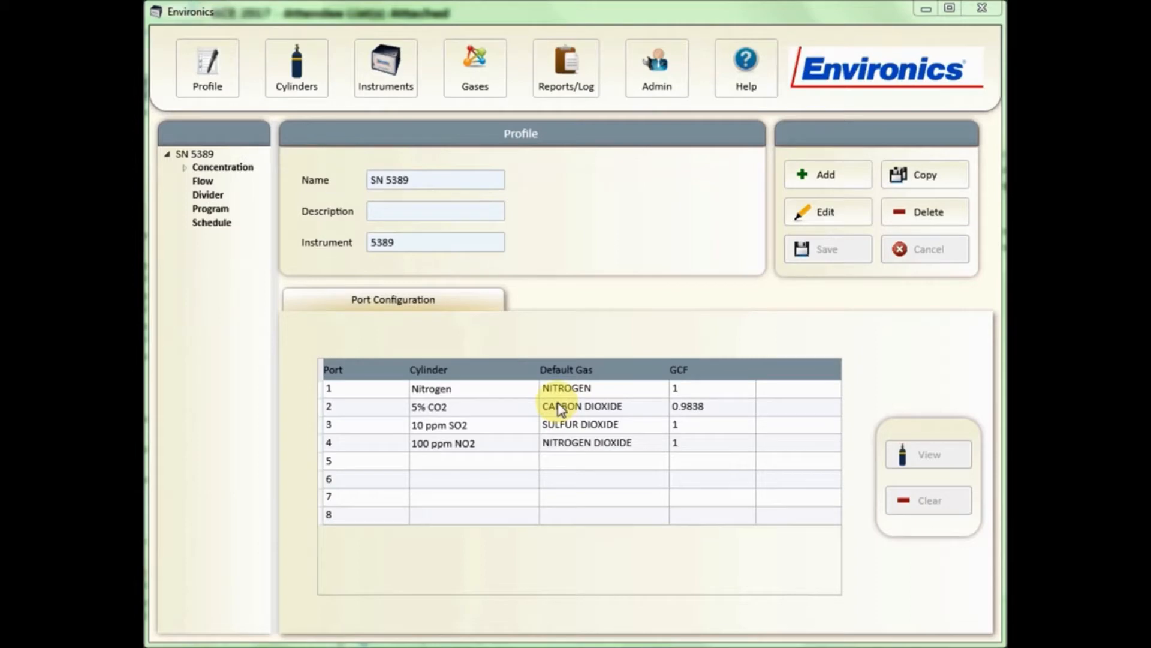
{"action": "mouse_move", "coordinate": [454, 345]}
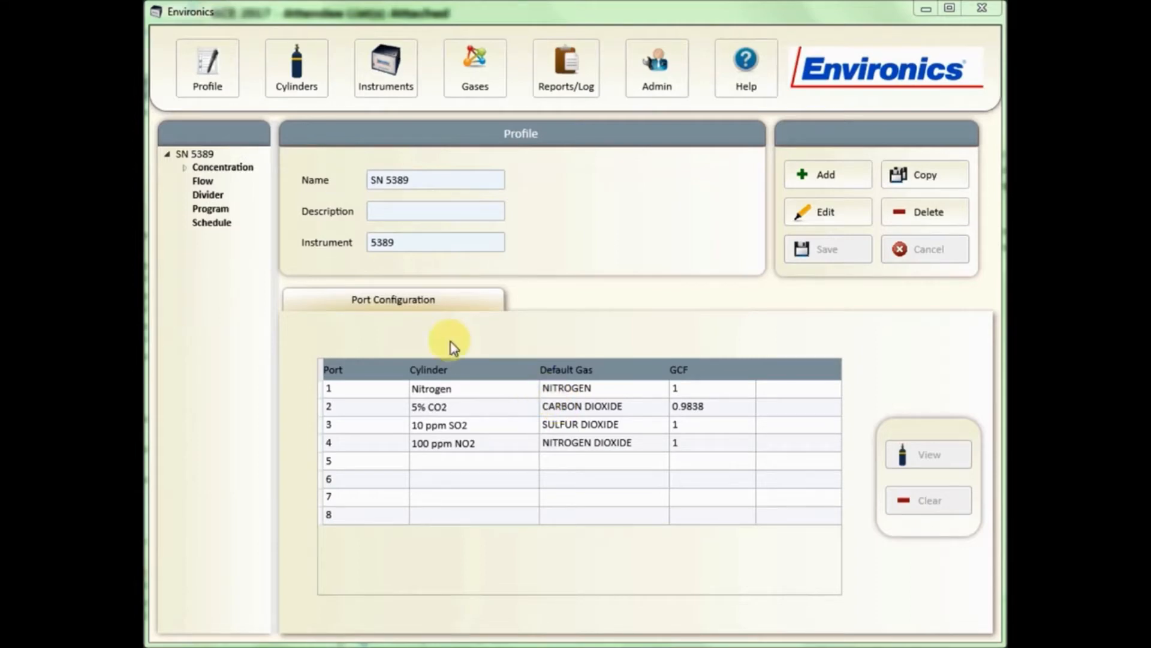
{"action": "mouse_move", "coordinate": [253, 205]}
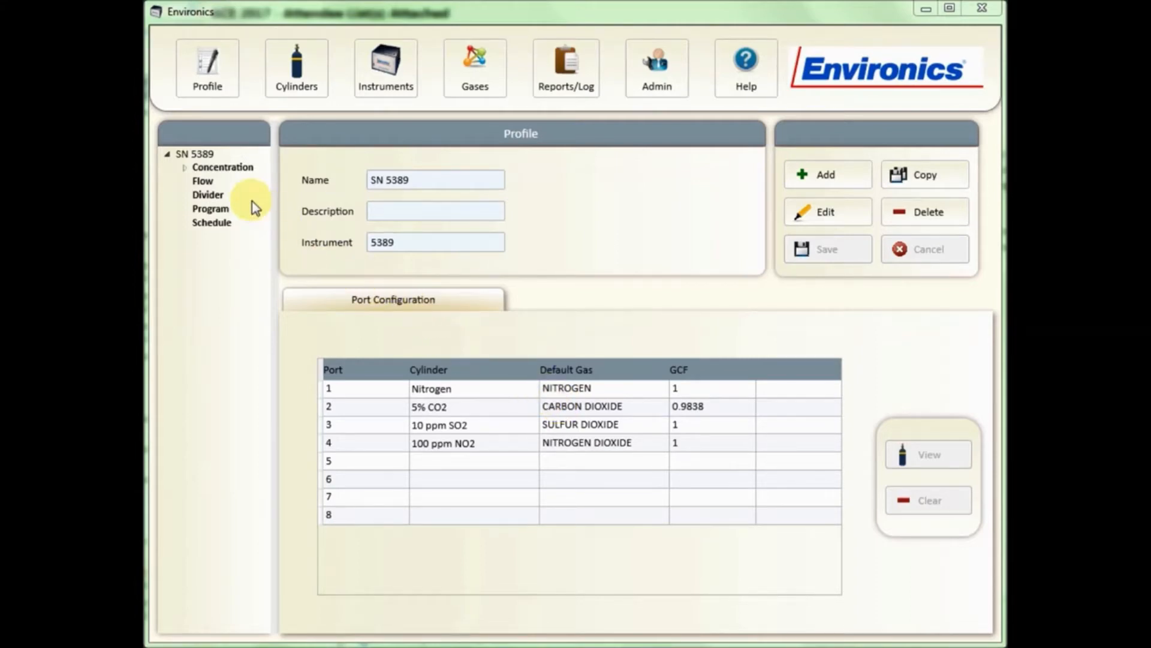
Step: Show the empty Flow Mode page for profile SN 5389 from the left tree
{"action": "left_click", "coordinate": [202, 182]}
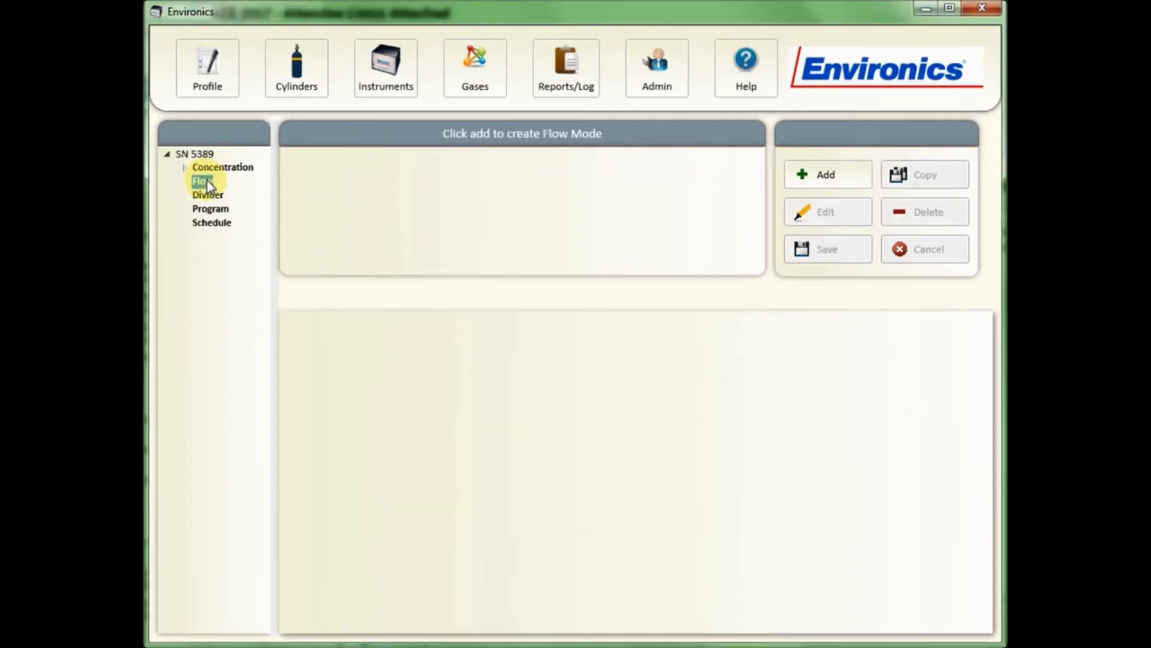
{"action": "left_click", "coordinate": [194, 154]}
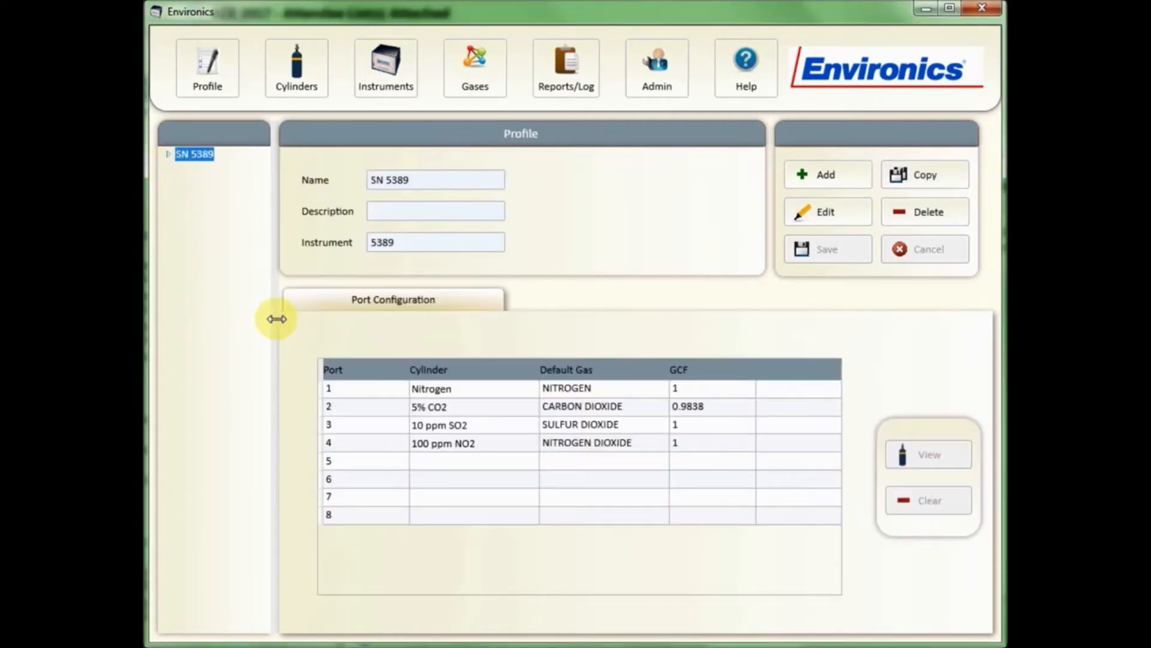
{"action": "mouse_move", "coordinate": [176, 169]}
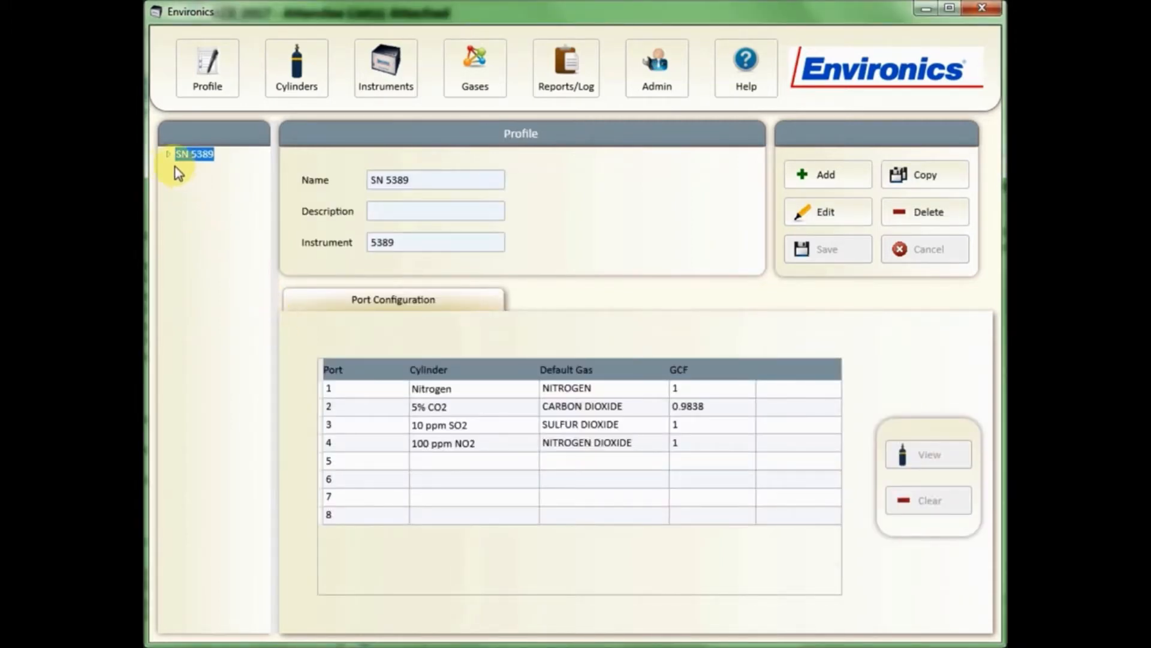
{"action": "left_click", "coordinate": [168, 153]}
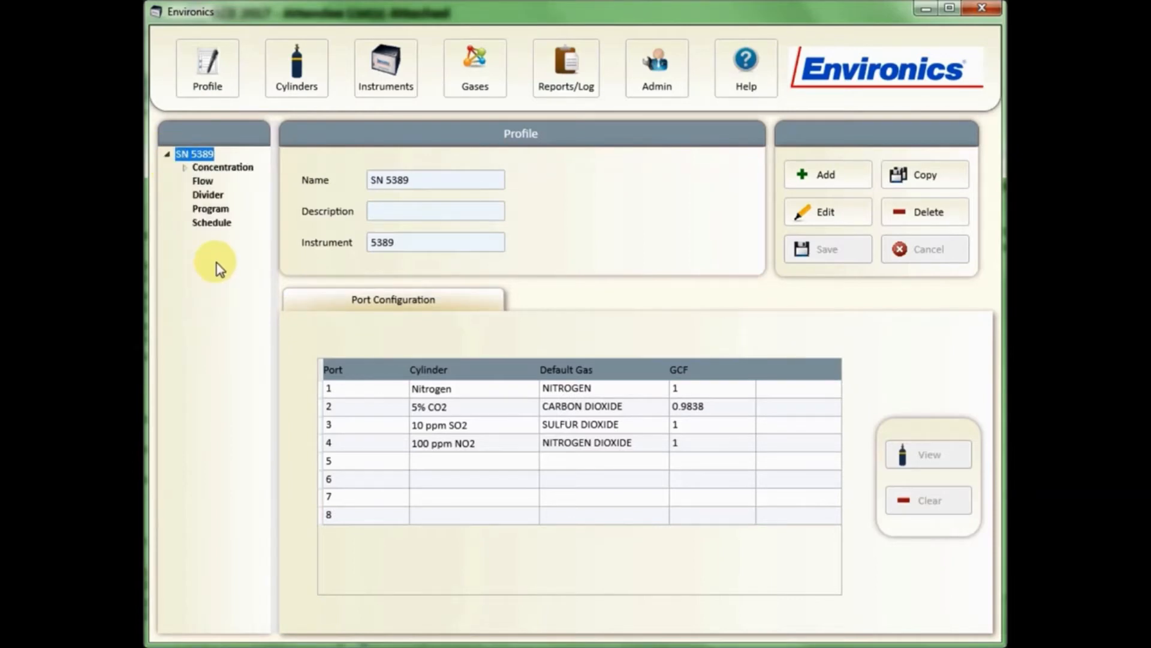
{"action": "mouse_move", "coordinate": [183, 225]}
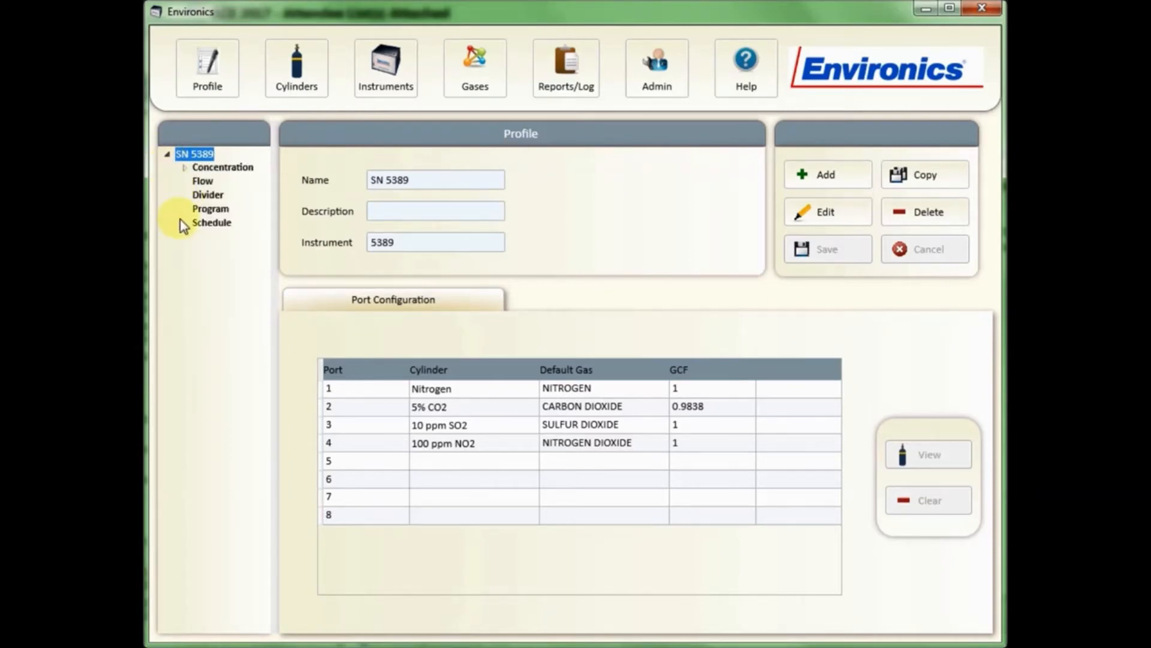
{"action": "left_click", "coordinate": [202, 181]}
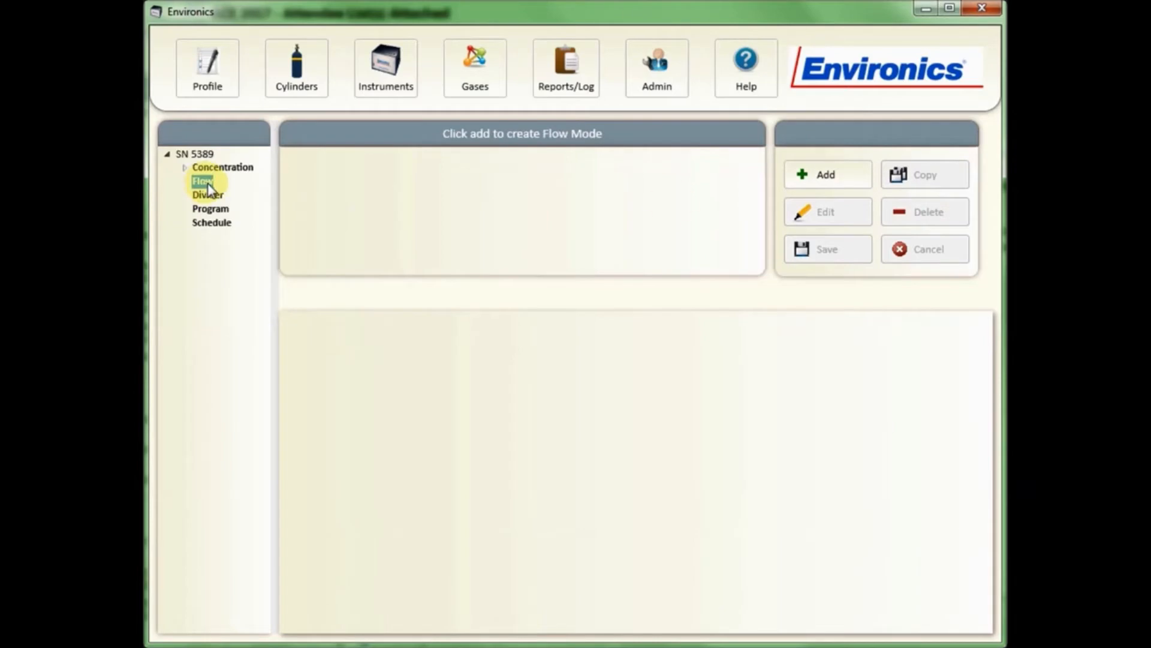
Step: Add a new flow mode and name it 'Blend 1'
{"action": "left_click", "coordinate": [825, 174]}
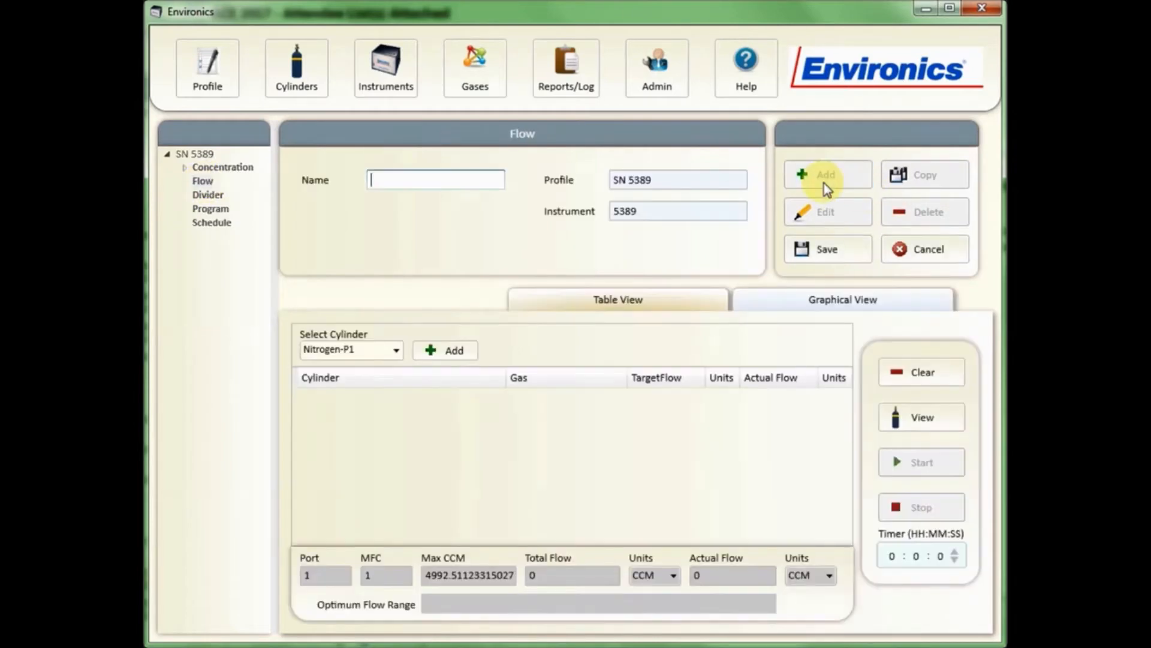
{"action": "mouse_move", "coordinate": [689, 231]}
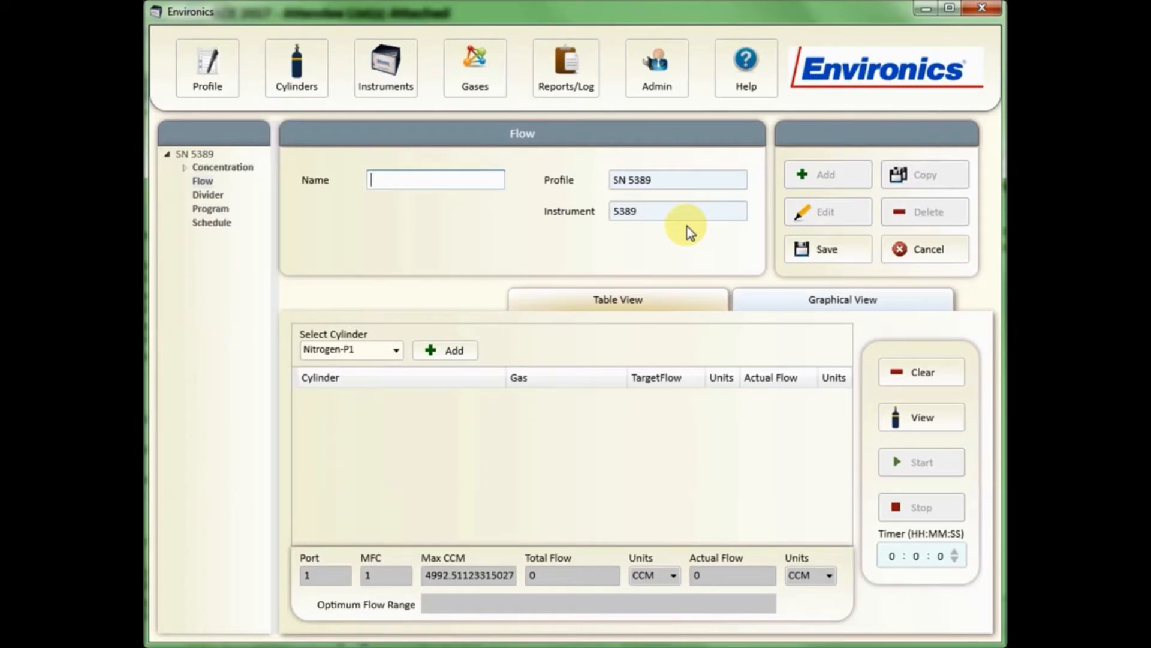
{"action": "type", "text": "Ble"}
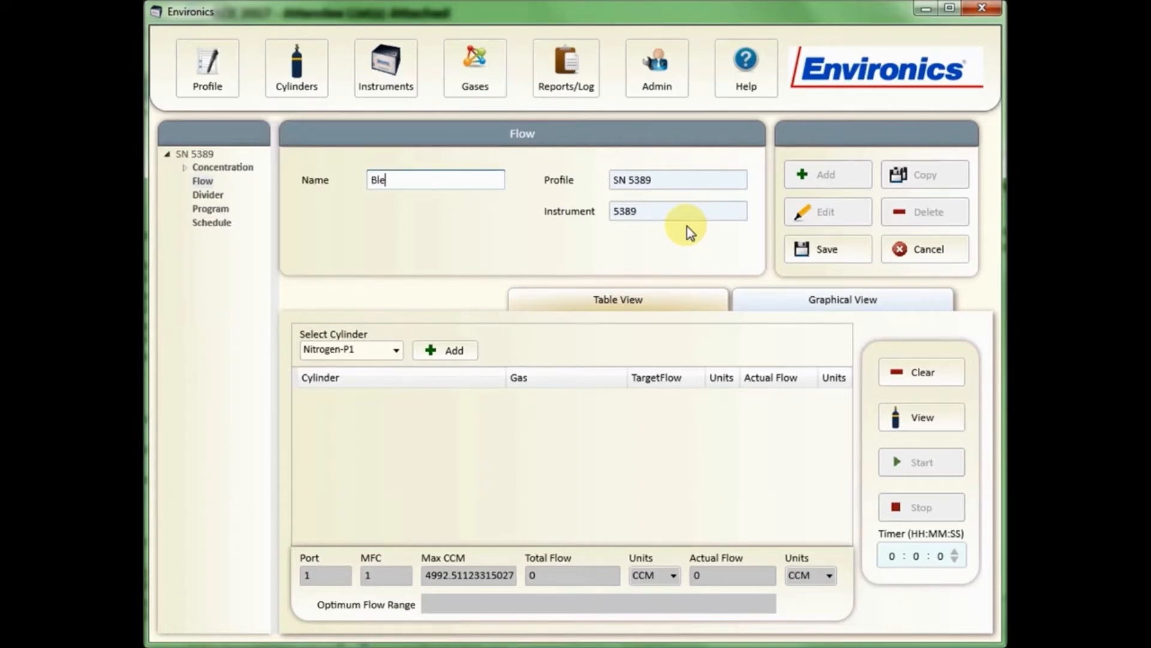
{"action": "type", "text": "nd 1"}
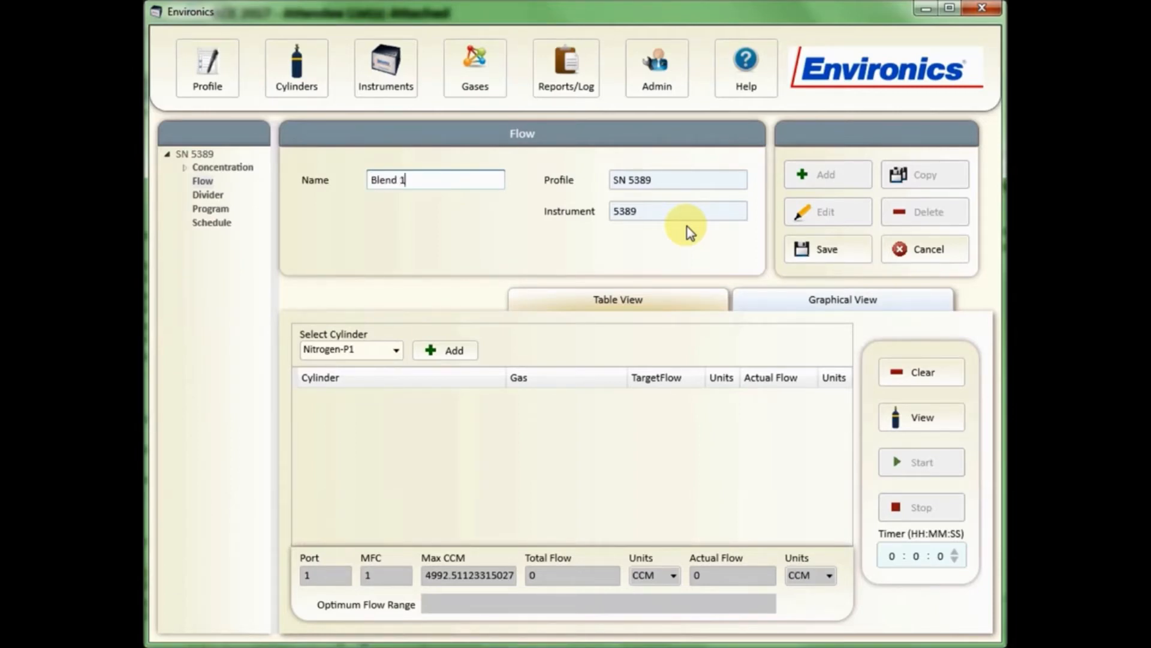
{"action": "mouse_move", "coordinate": [397, 360]}
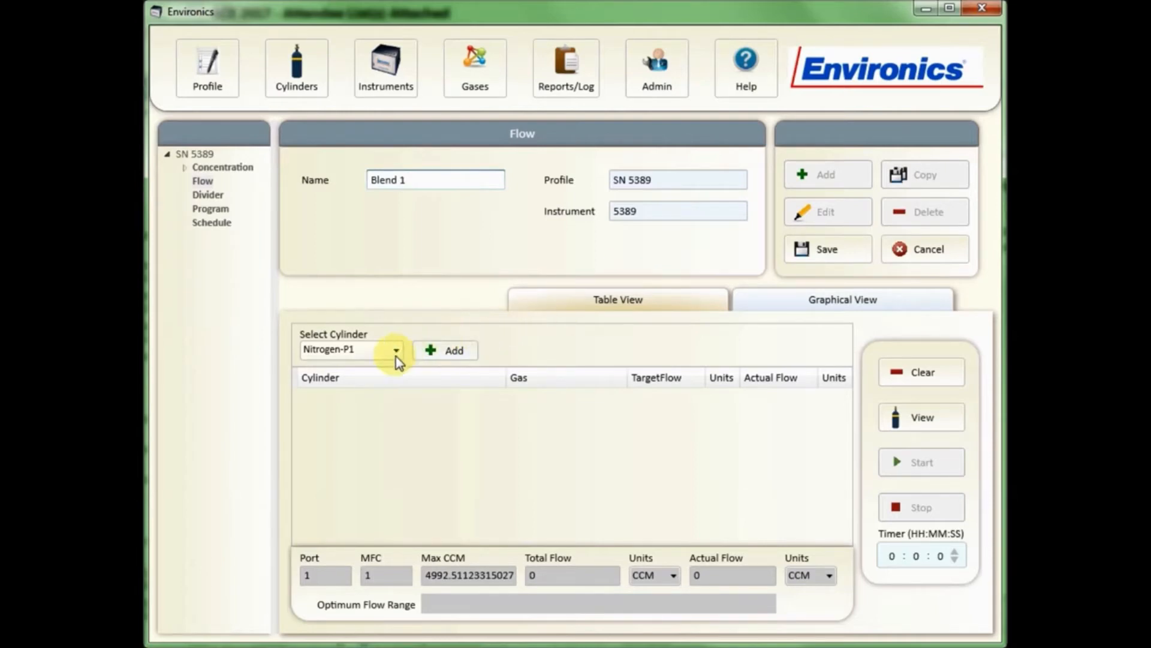
Step: Add cylinders Nitrogen-P1 and 5% CO2-P2 to Blend 1, then choose 10 ppm SO2-P3
{"action": "left_click", "coordinate": [396, 349]}
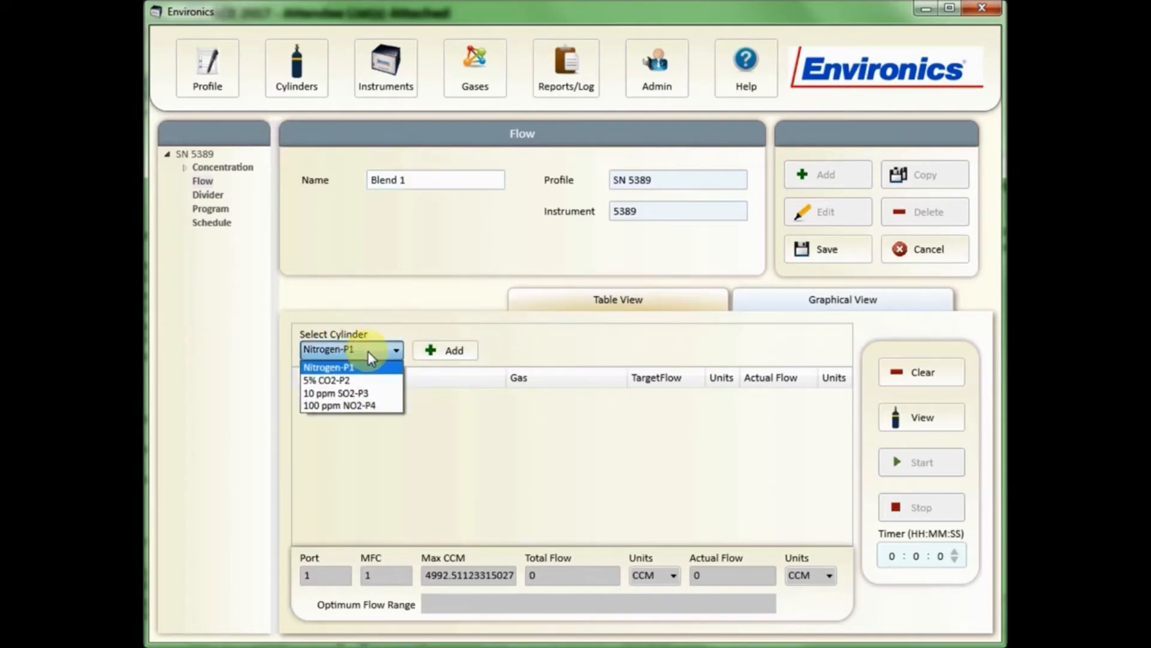
{"action": "mouse_move", "coordinate": [360, 376]}
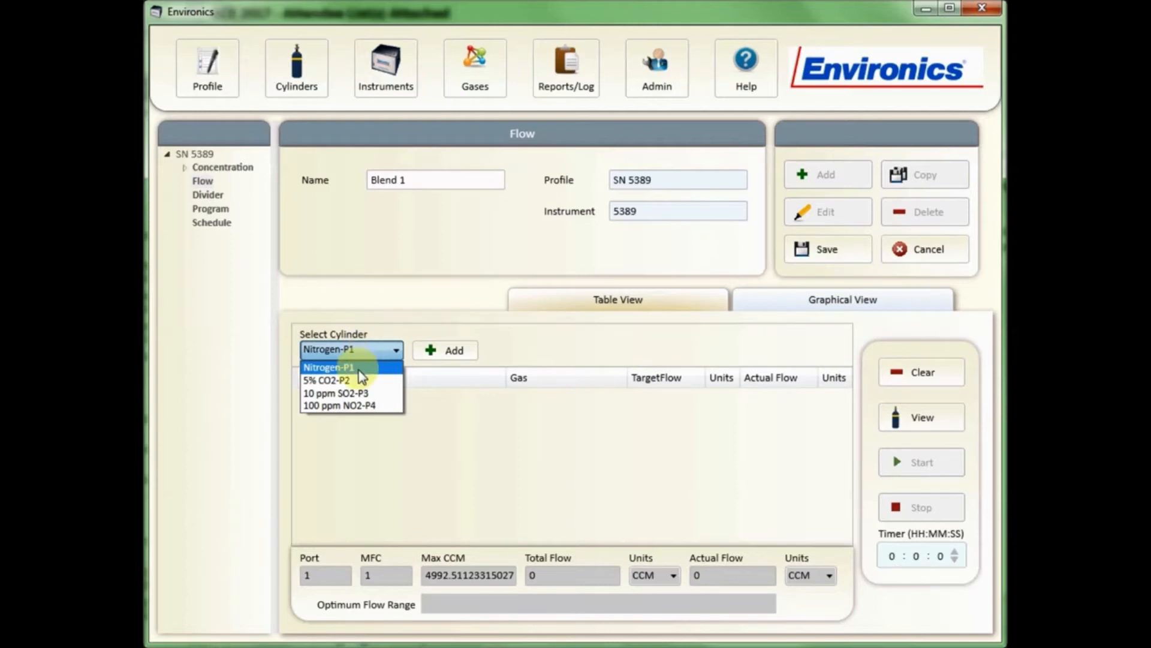
{"action": "mouse_move", "coordinate": [349, 406]}
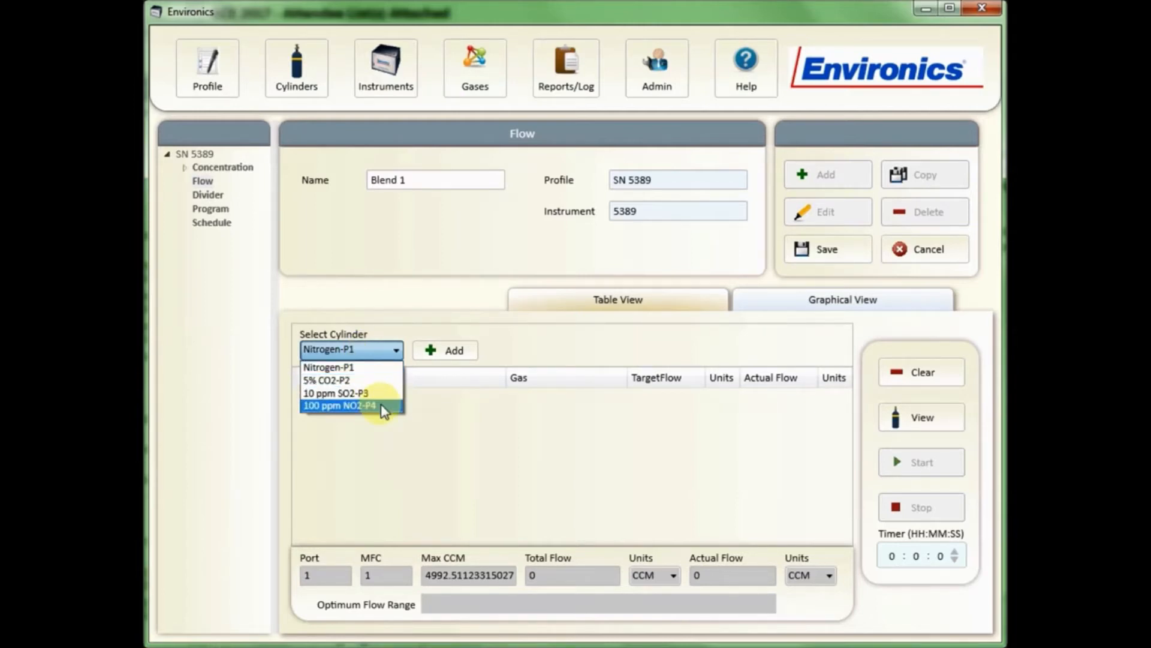
{"action": "mouse_move", "coordinate": [379, 380]}
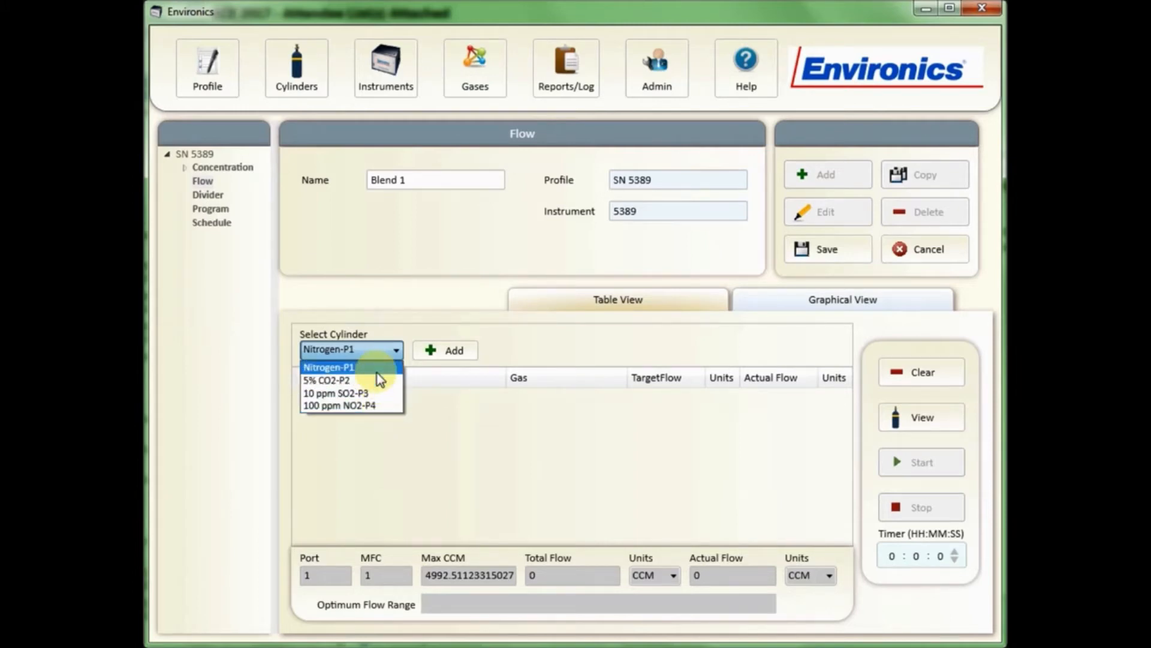
{"action": "left_click", "coordinate": [328, 367]}
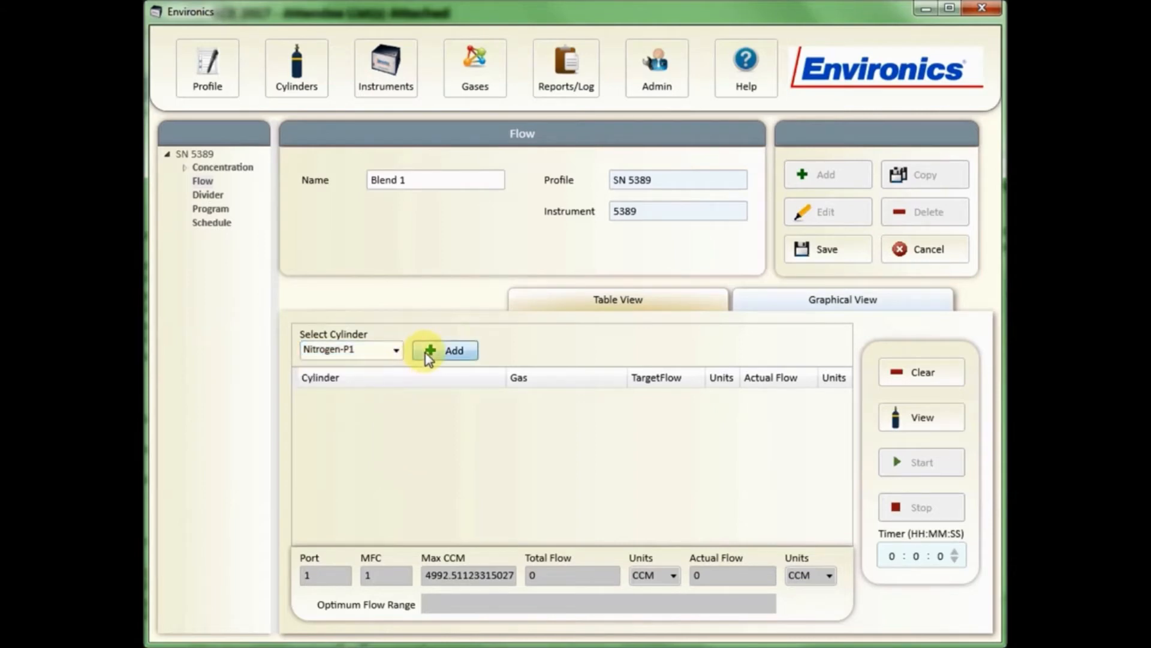
{"action": "left_click", "coordinate": [445, 351]}
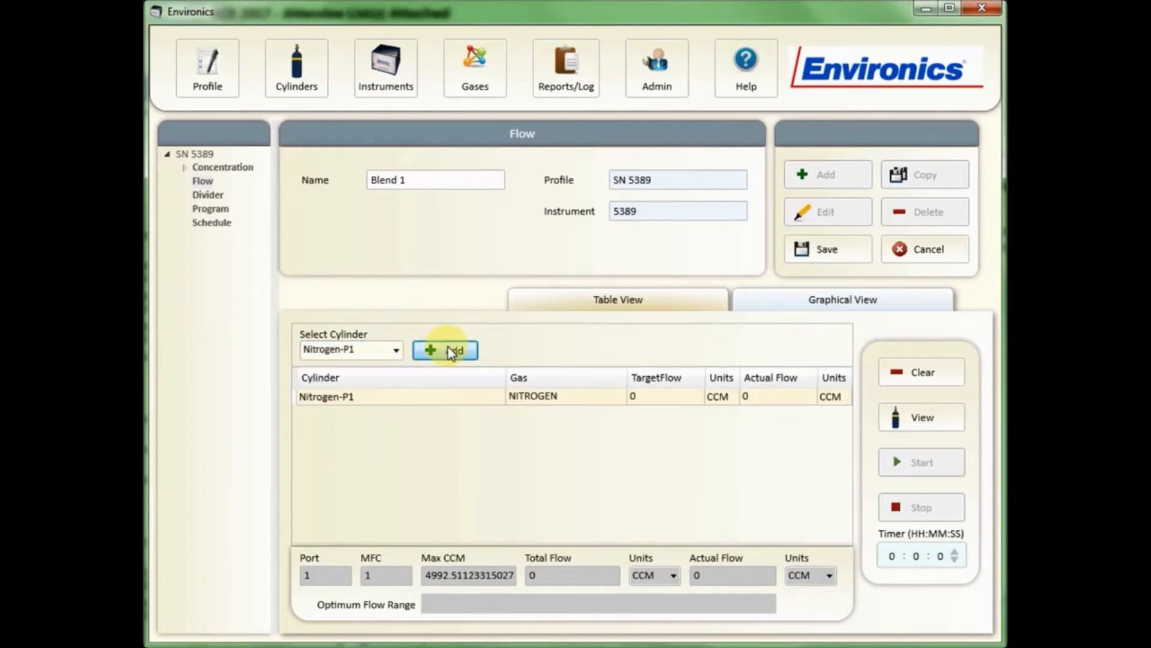
{"action": "mouse_move", "coordinate": [406, 403]}
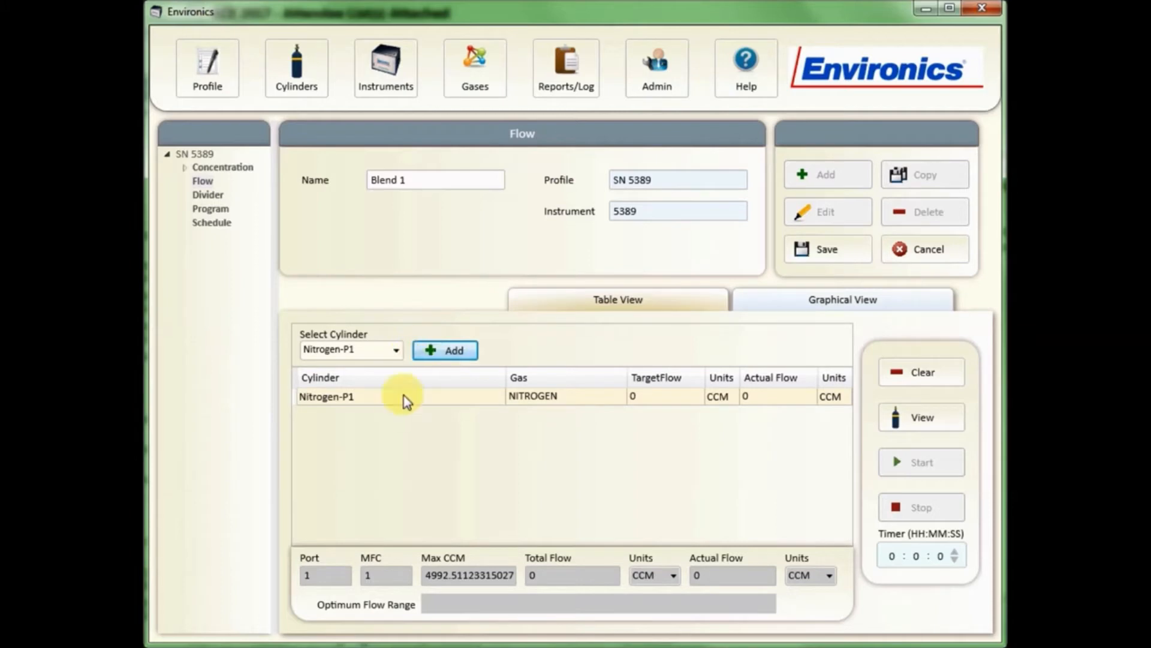
{"action": "left_click", "coordinate": [394, 349]}
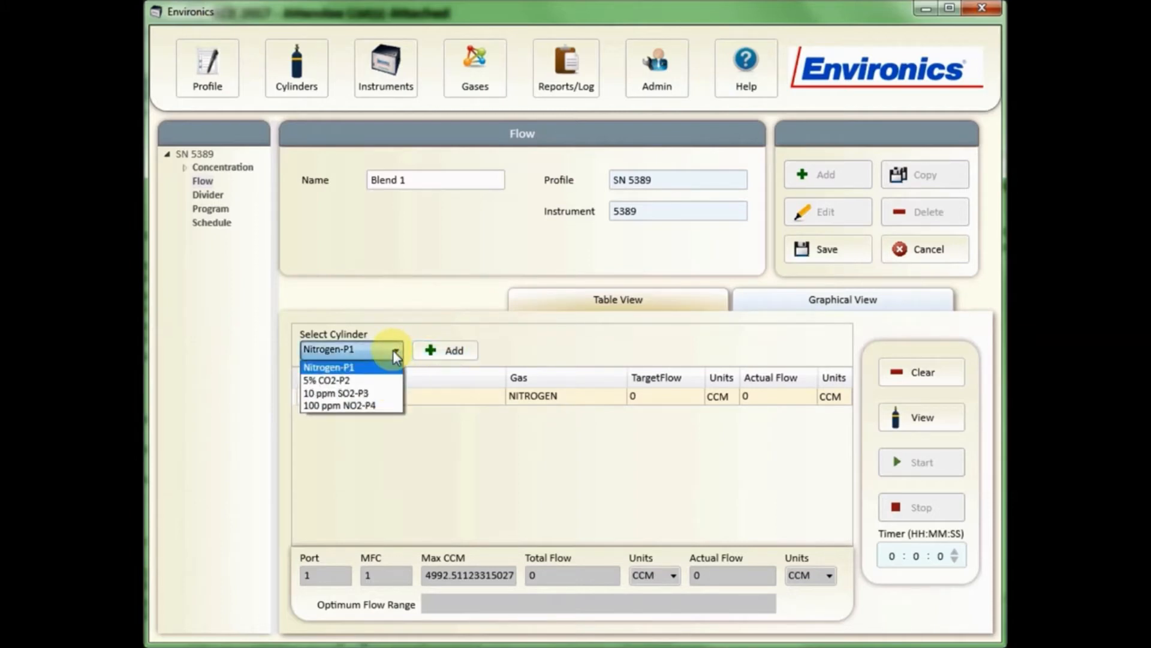
{"action": "left_click", "coordinate": [325, 381]}
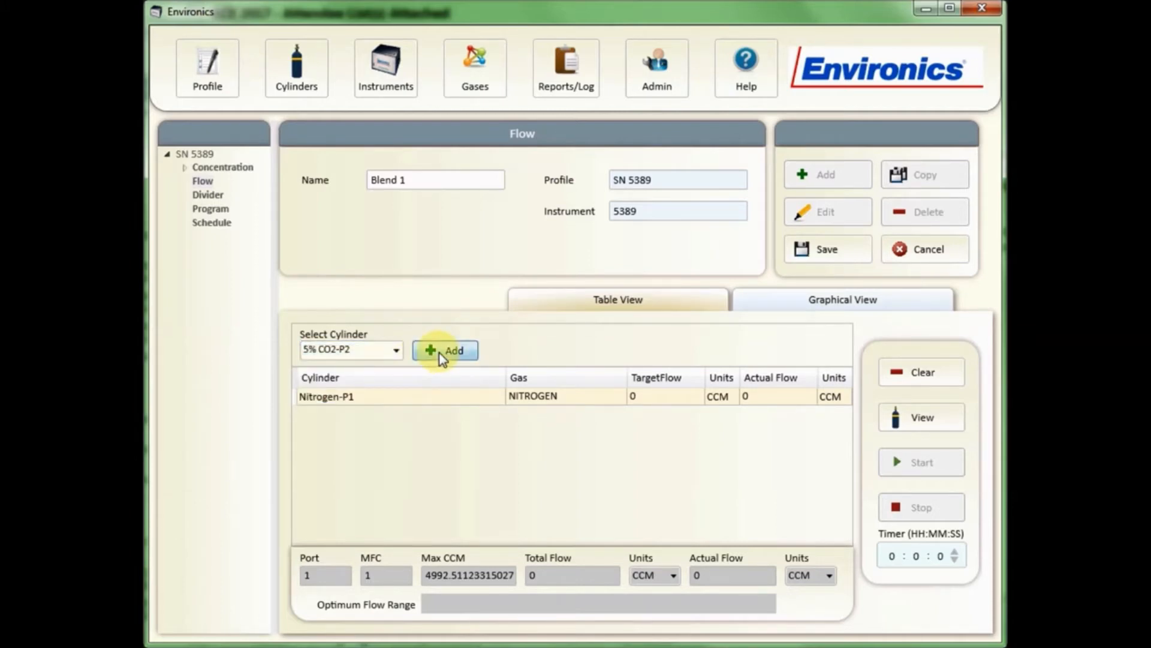
{"action": "left_click", "coordinate": [395, 349]}
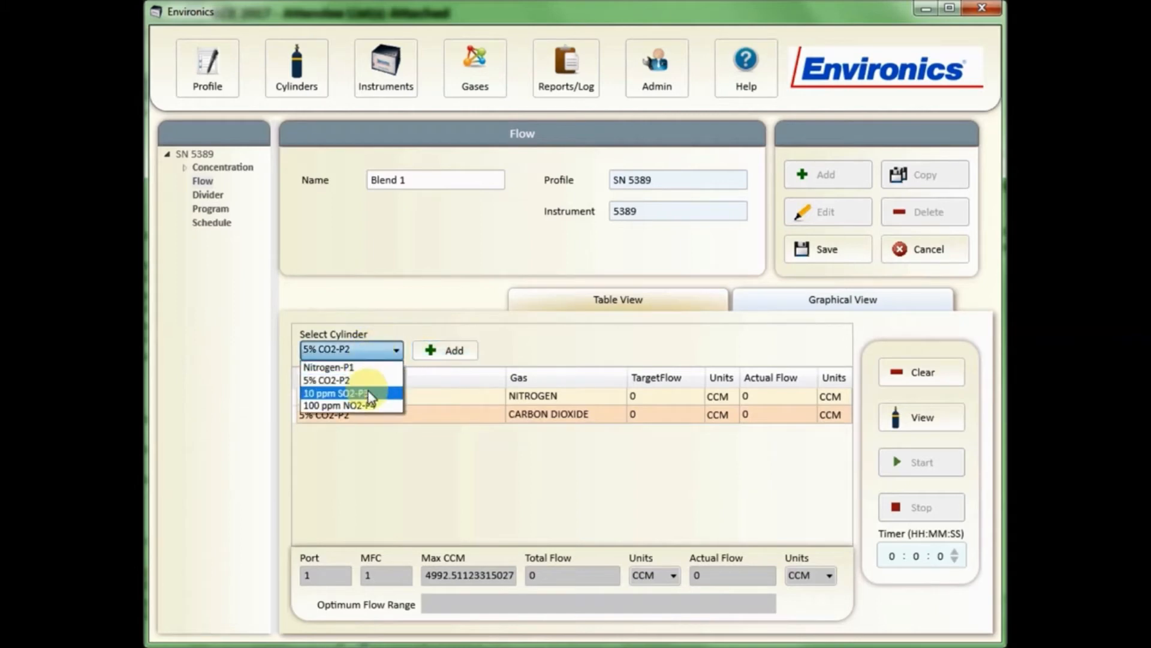
{"action": "left_click", "coordinate": [341, 393]}
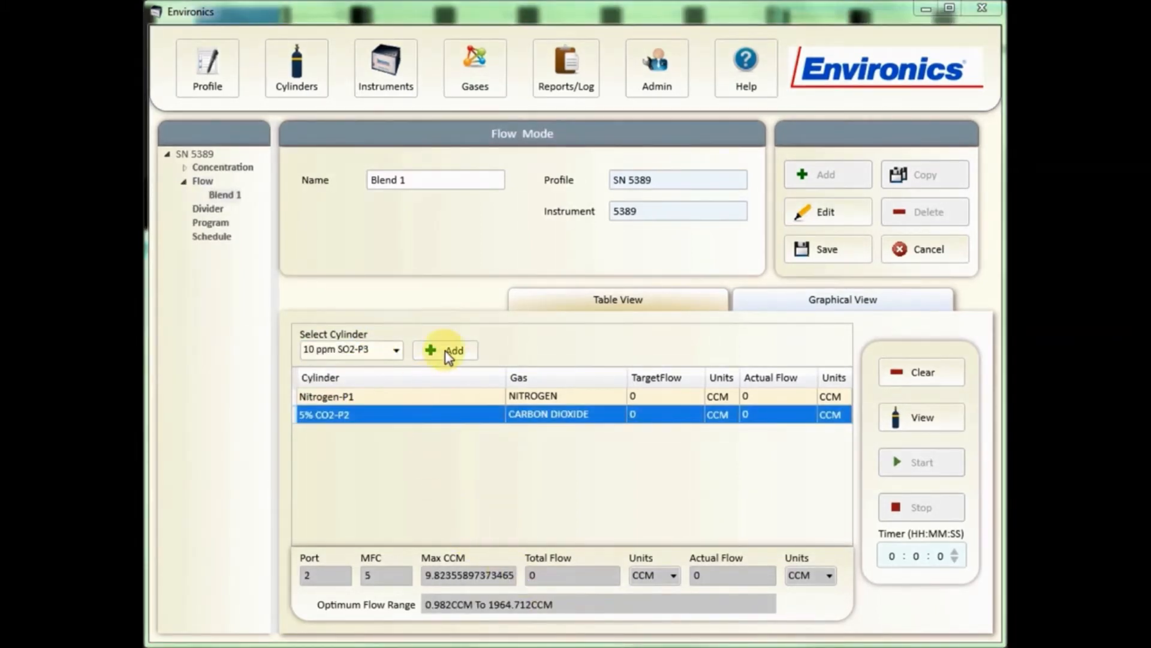
Step: Add 10 ppm SO2-P3 to the table and set nitrogen target flow to 5000 CCM
{"action": "left_click", "coordinate": [445, 350]}
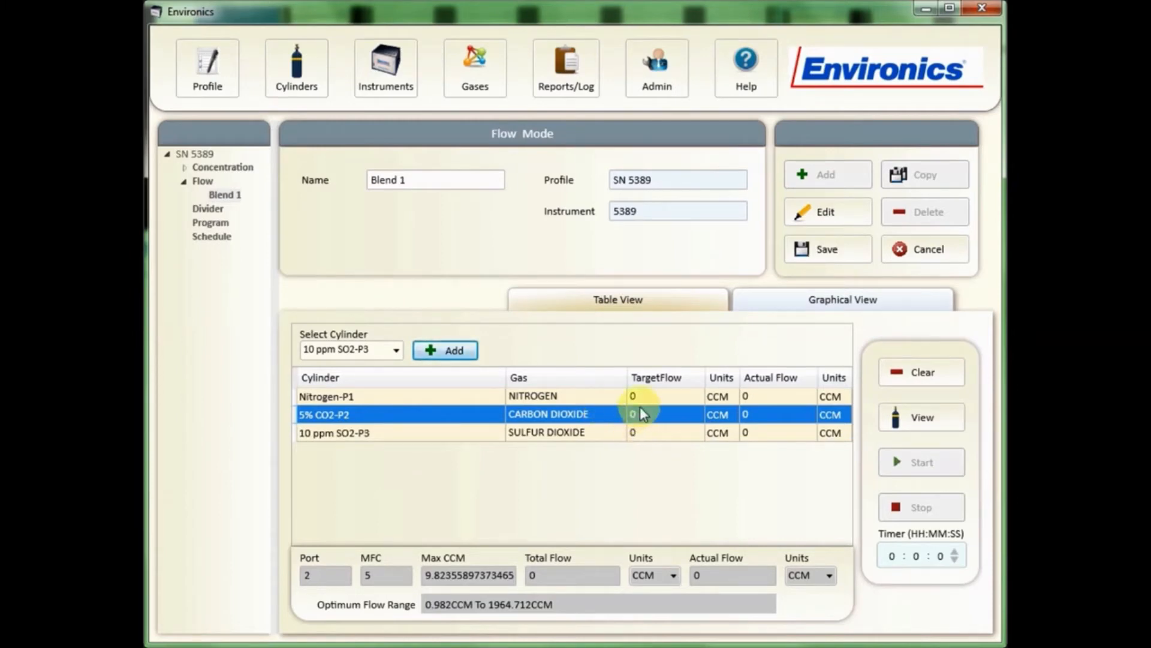
{"action": "mouse_move", "coordinate": [666, 440]}
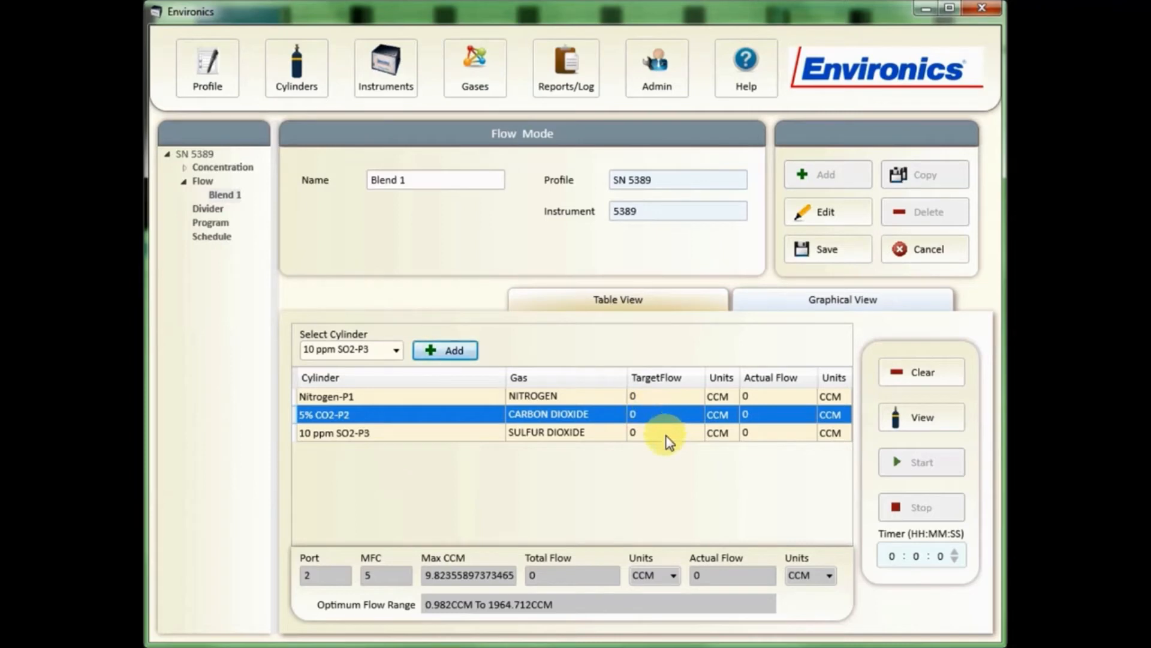
{"action": "mouse_move", "coordinate": [654, 404]}
{"action": "type", "text": "60"}
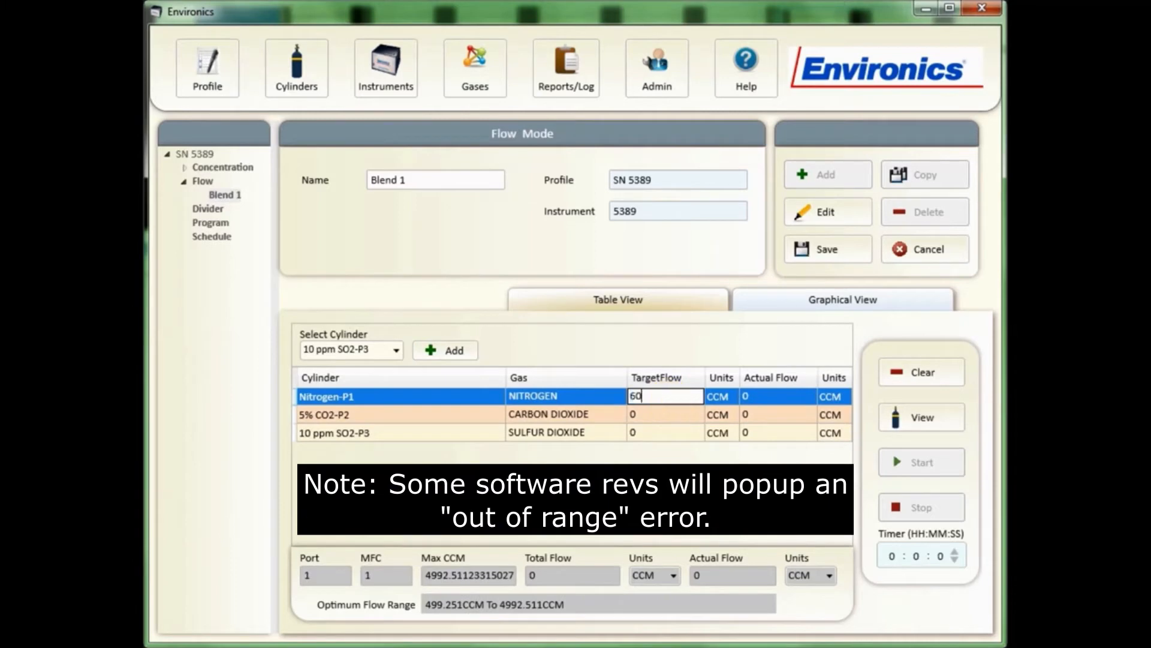
{"action": "left_click", "coordinate": [664, 414]}
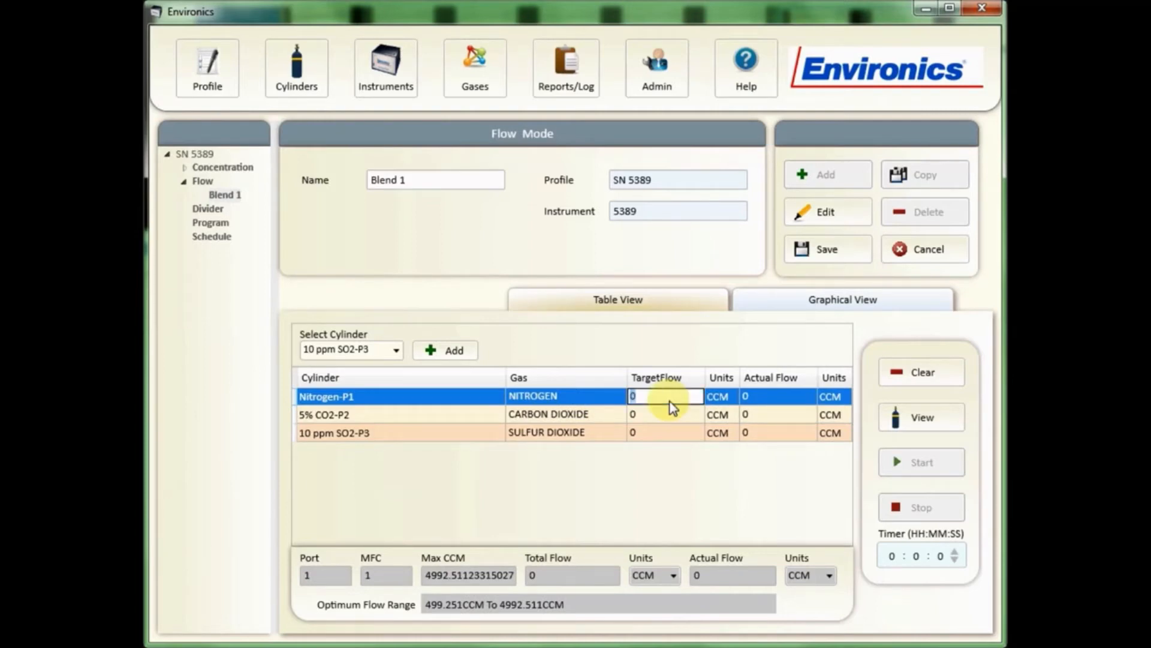
{"action": "type", "text": "5000"}
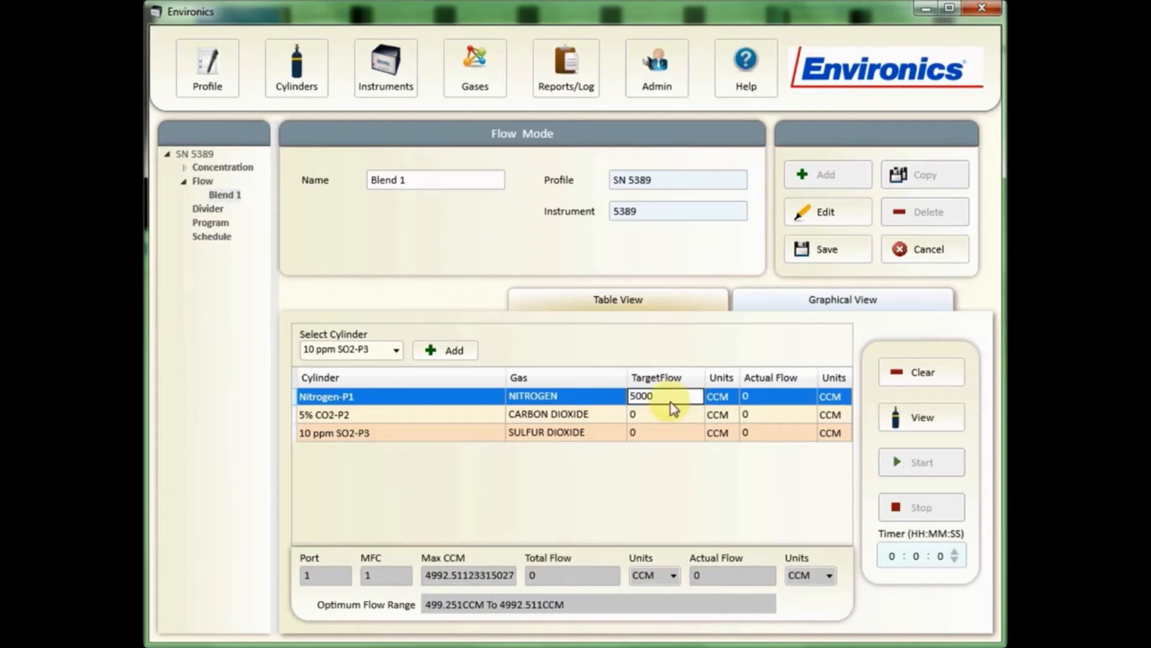
{"action": "left_click", "coordinate": [719, 397]}
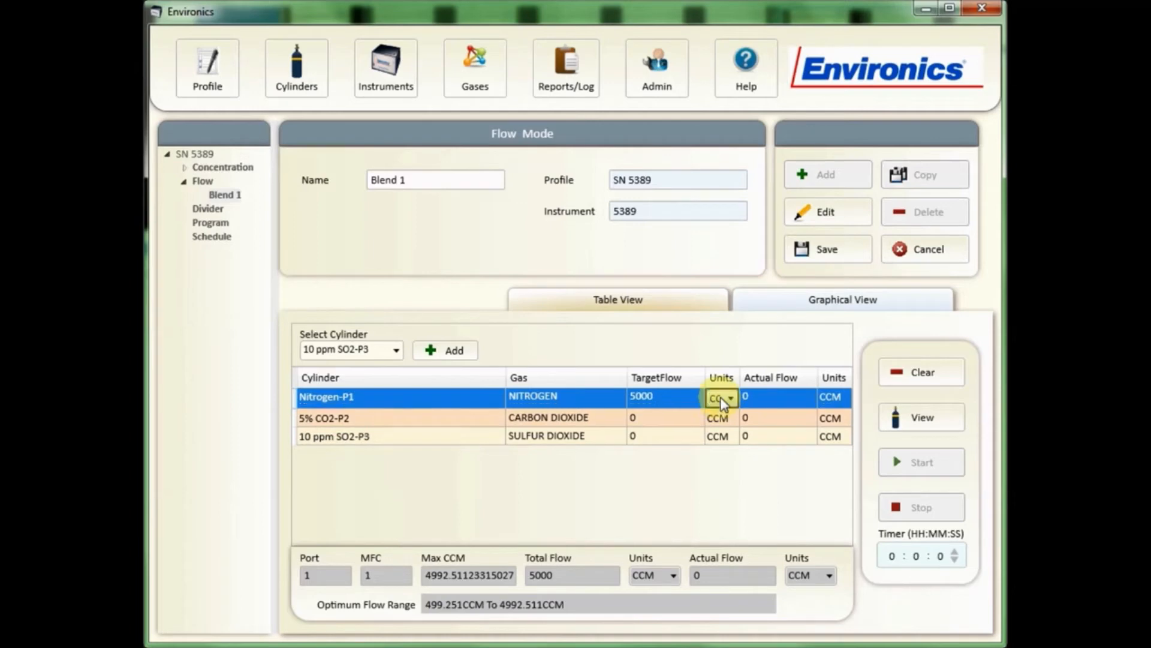
Step: Set target flows of 2000 CCM for CO2 and 200 CCM for SO2
{"action": "left_click", "coordinate": [731, 397]}
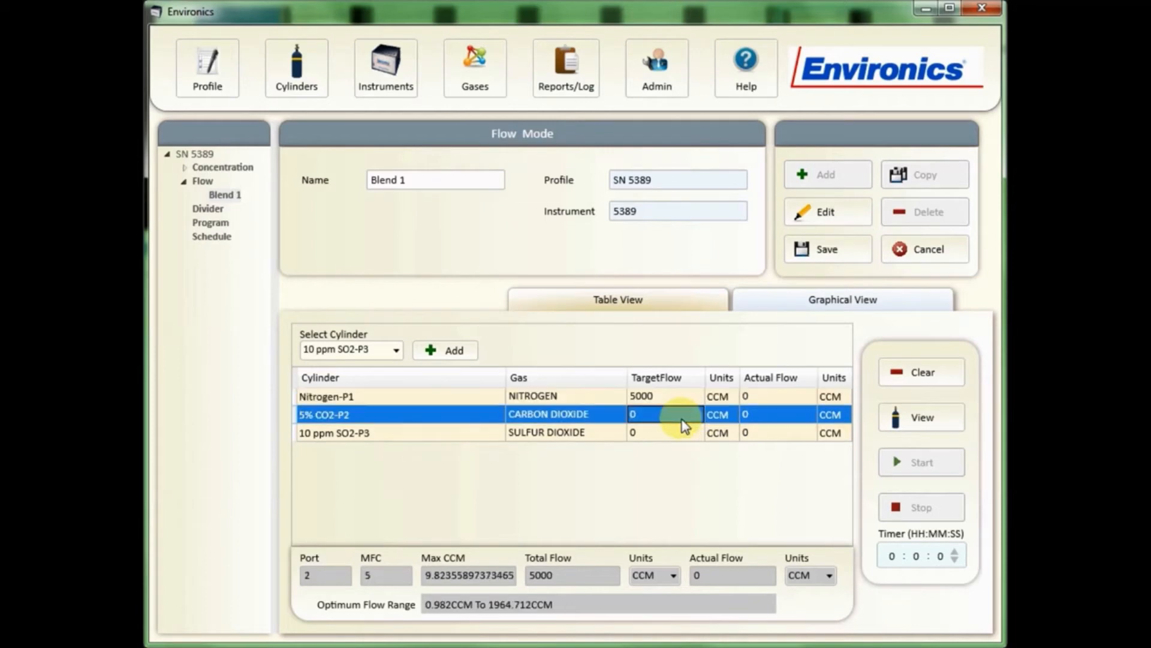
{"action": "type", "text": "200"}
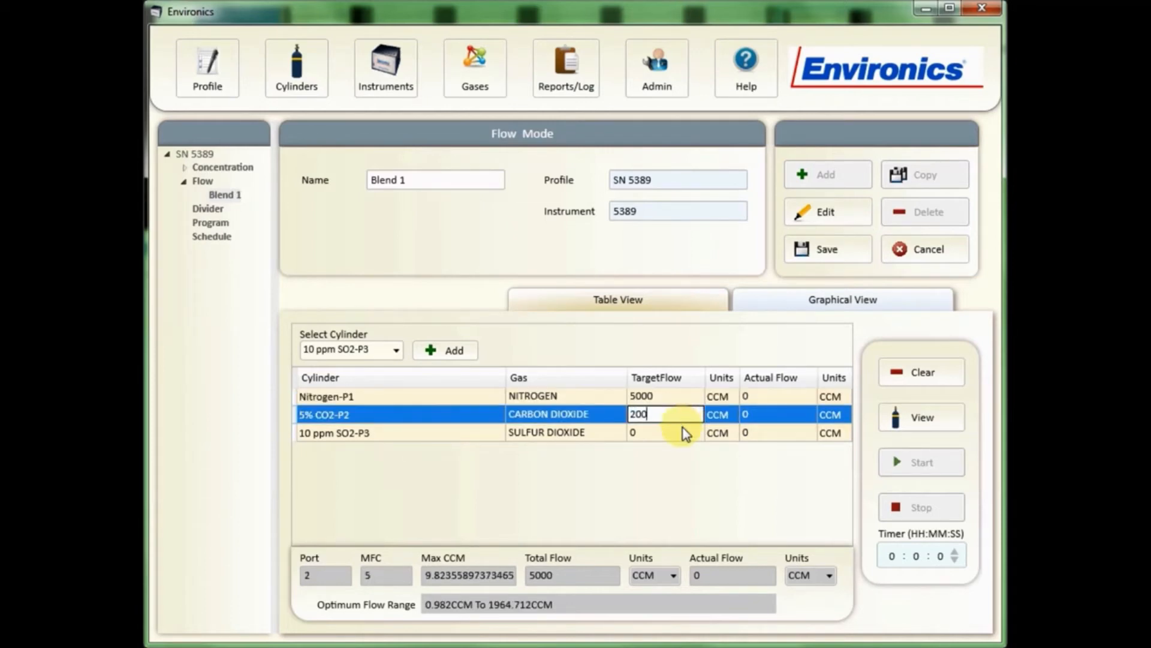
{"action": "type", "text": "2000"}
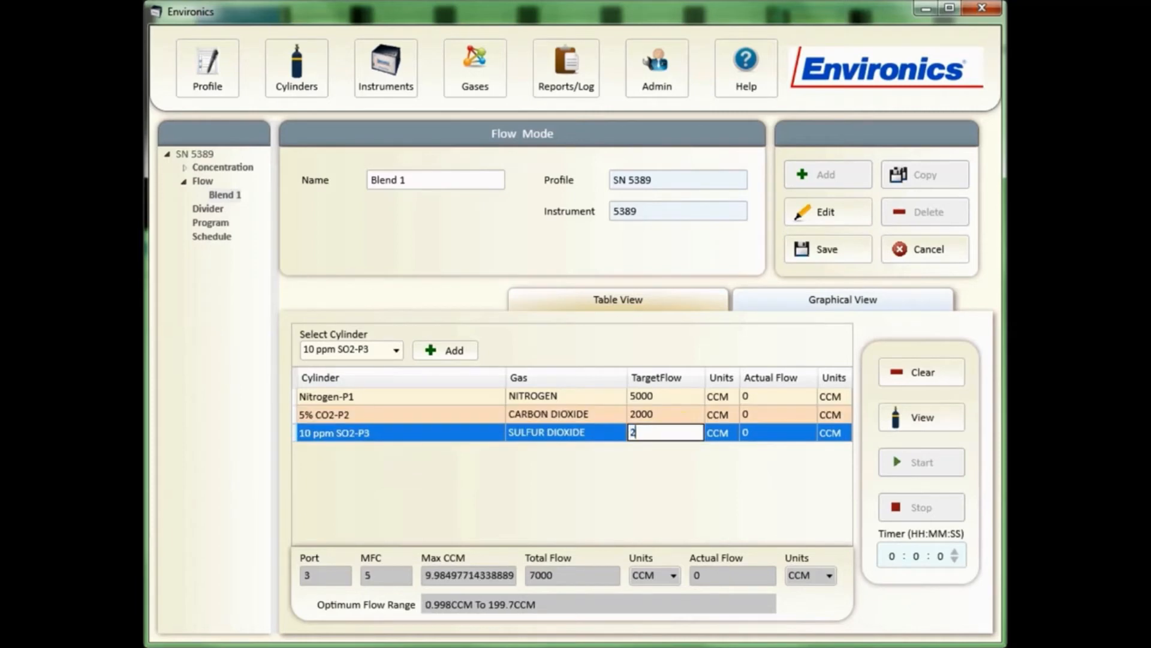
{"action": "type", "text": "00"}
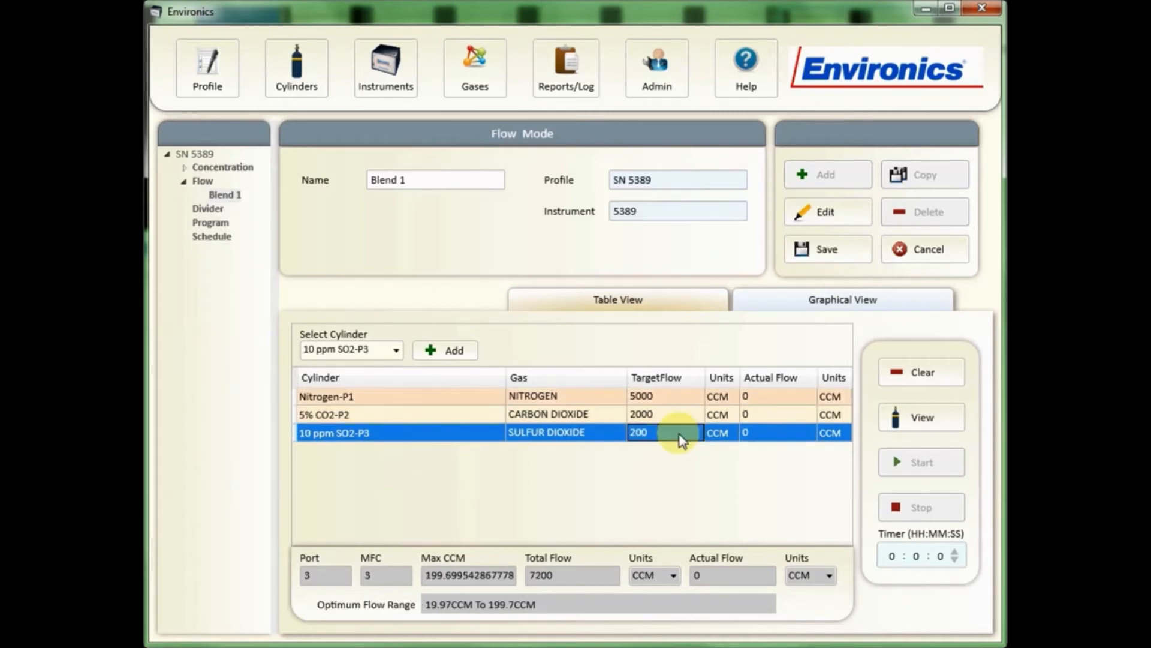
{"action": "mouse_move", "coordinate": [686, 466]}
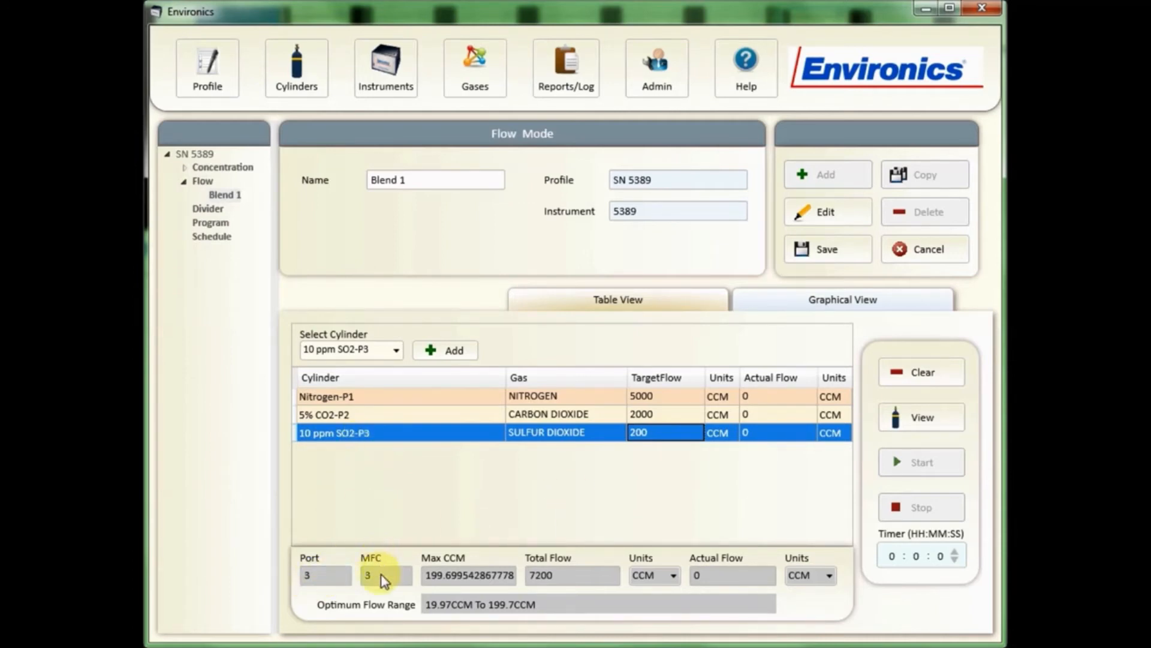
{"action": "mouse_move", "coordinate": [369, 588]}
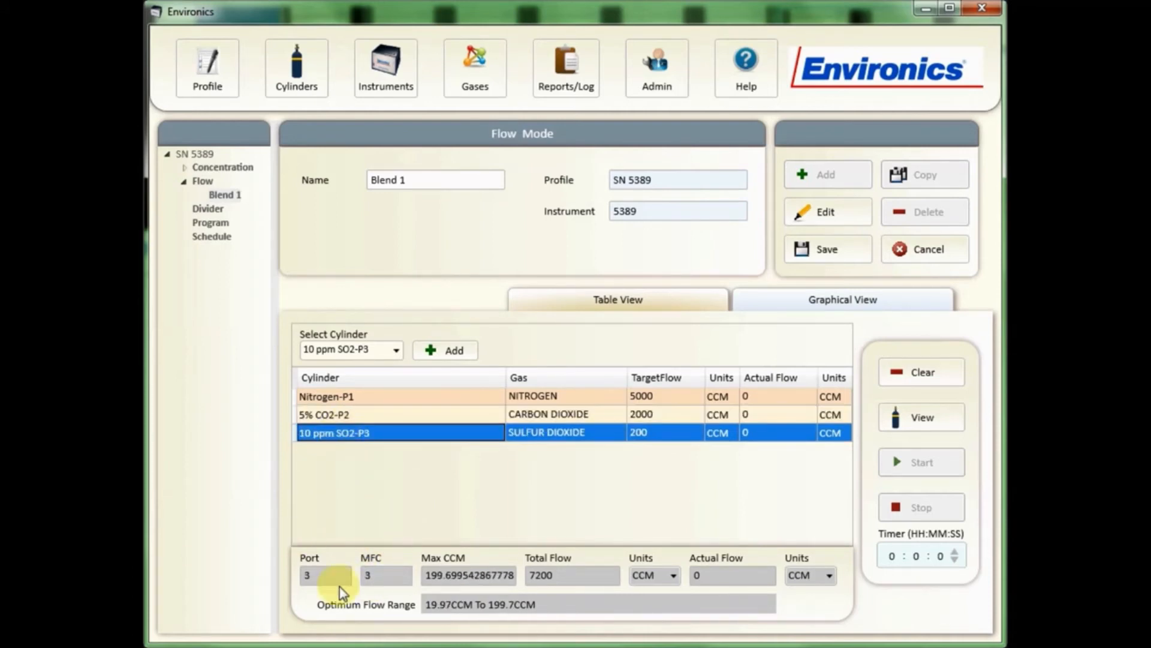
Step: Swap target flows so CO2 is 200 CCM and SO2 is 2000 CCM
{"action": "left_click", "coordinate": [540, 575]}
{"action": "type", "text": "20"}
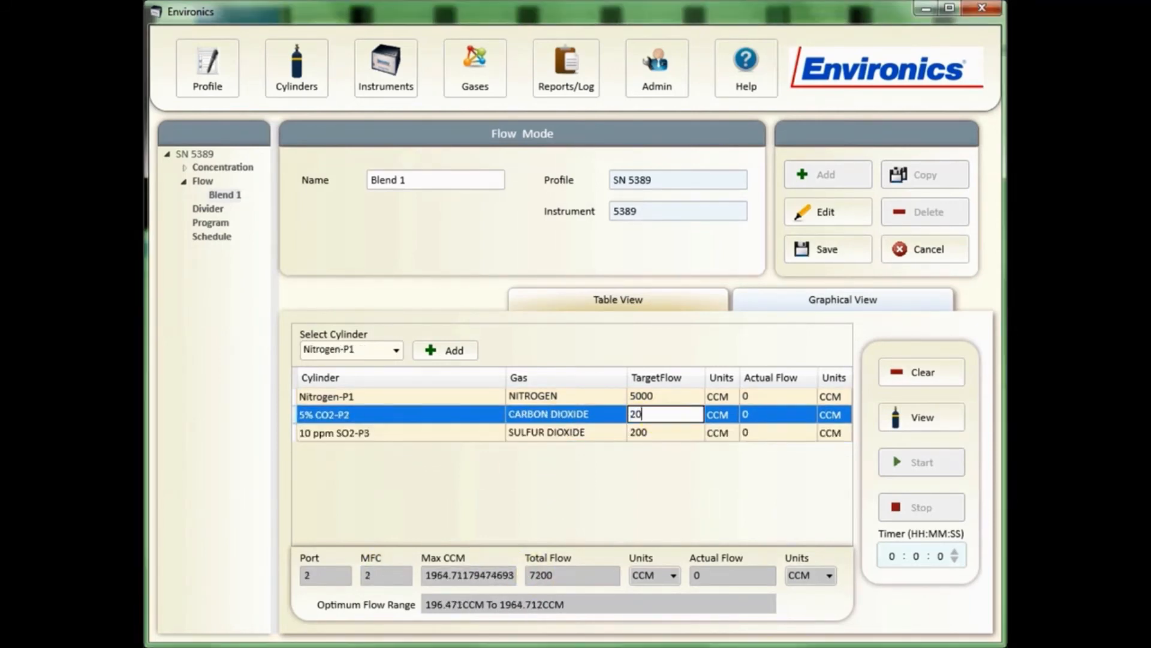
{"action": "left_click", "coordinate": [665, 432]}
{"action": "type", "text": "0"}
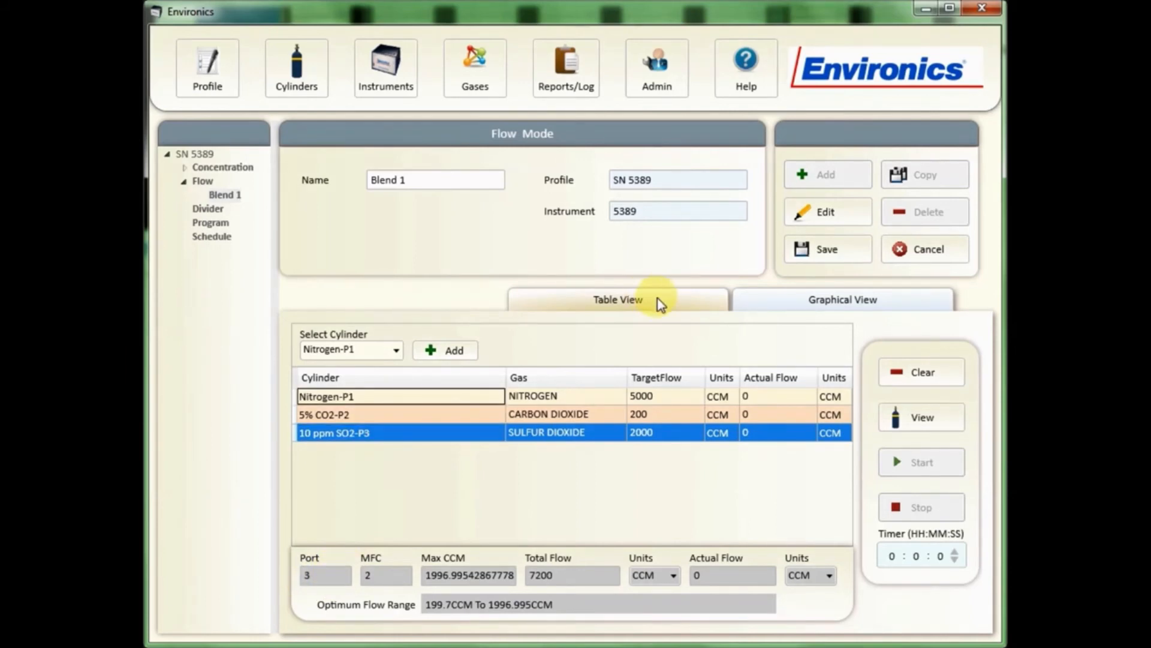
{"action": "mouse_move", "coordinate": [852, 249]}
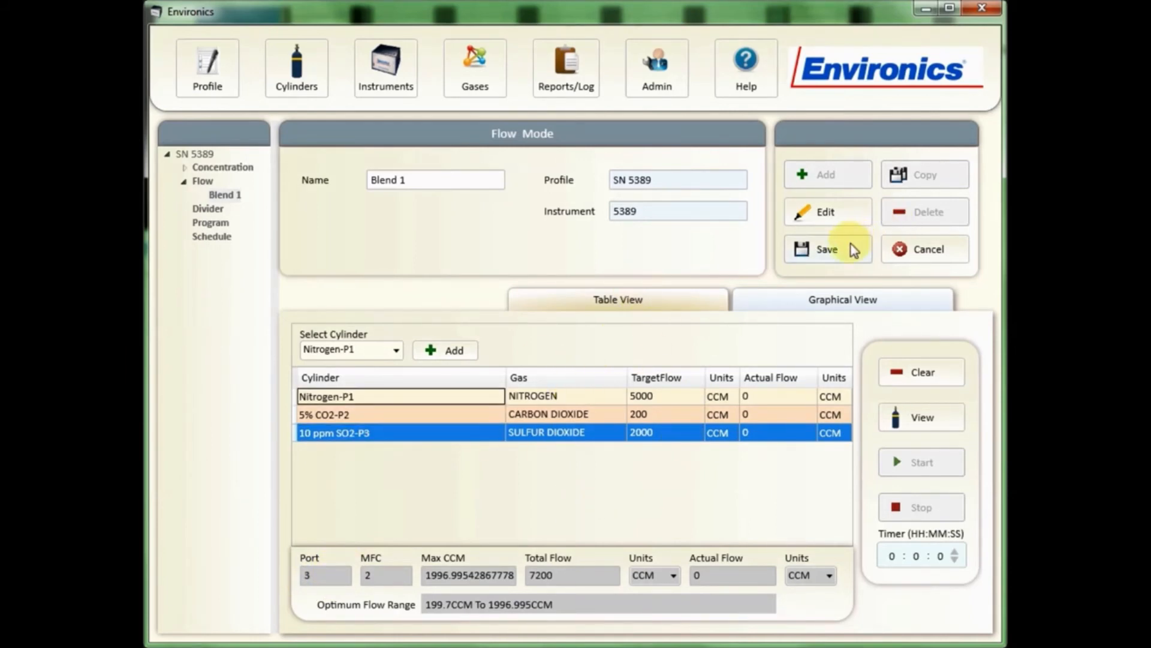
Step: Save Blend 1, then edit it to lower nitrogen target flow to 4000 CCM
{"action": "left_click", "coordinate": [827, 249]}
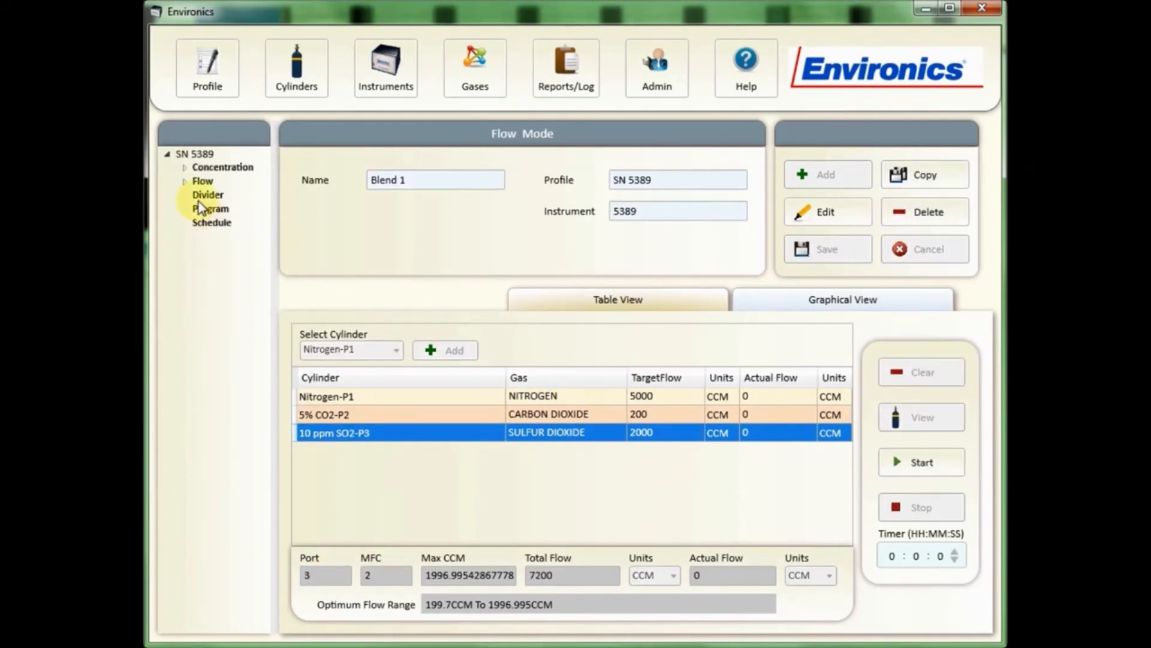
{"action": "left_click", "coordinate": [186, 181]}
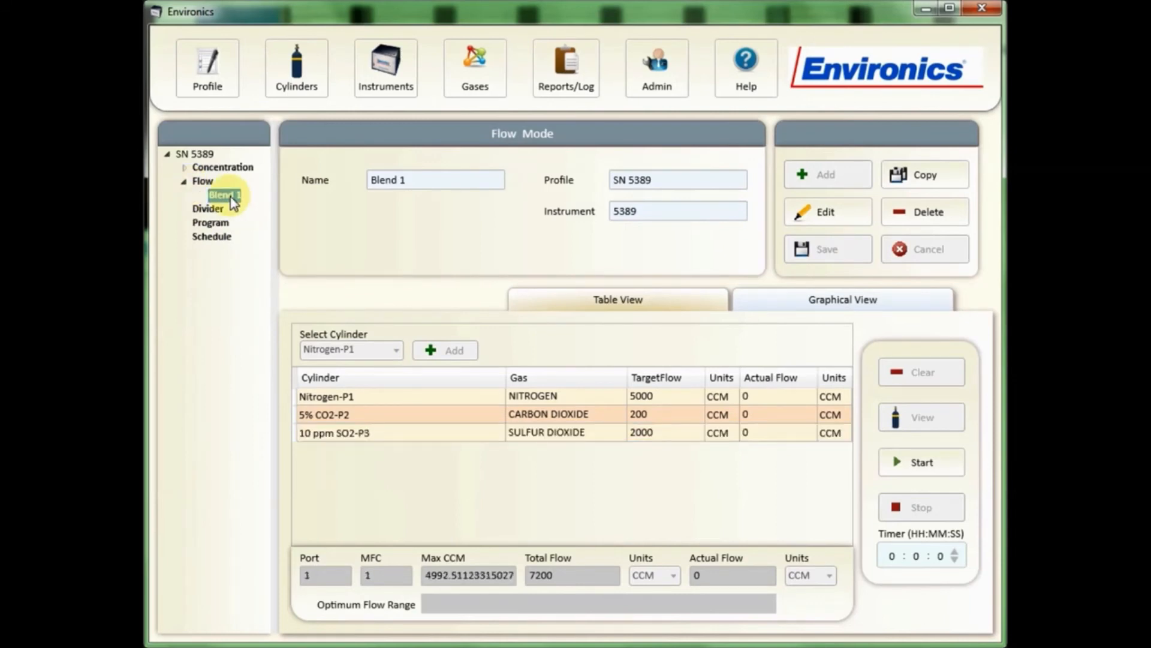
{"action": "left_click", "coordinate": [826, 212]}
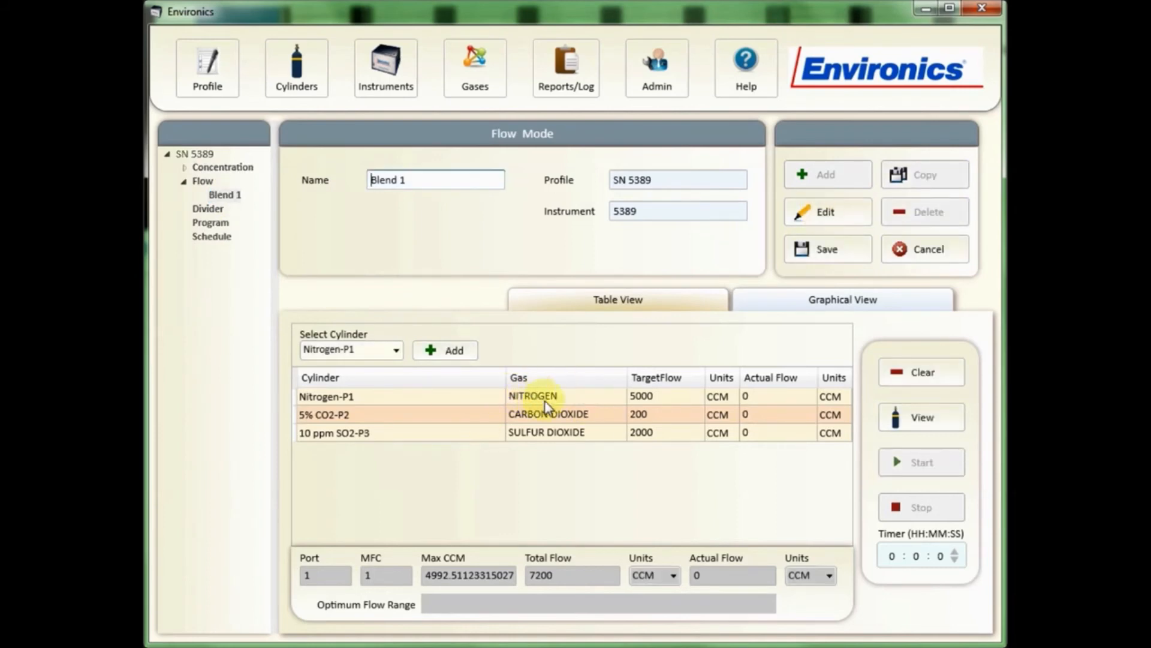
{"action": "left_click", "coordinate": [664, 396]}
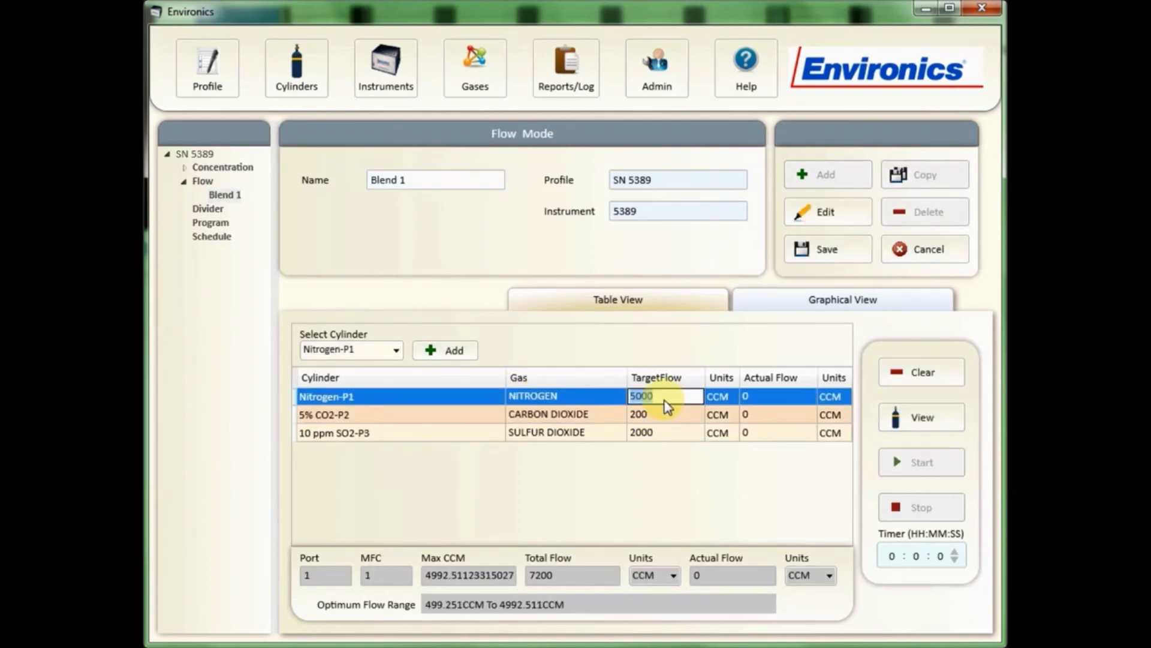
{"action": "type", "text": "4000"}
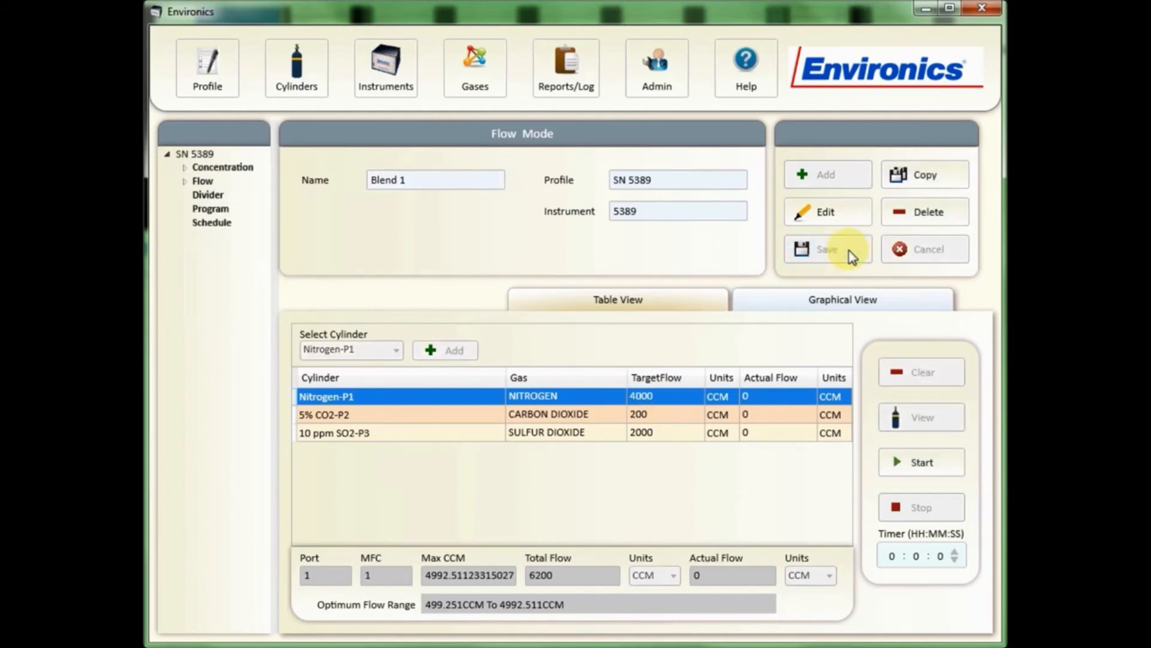
{"action": "mouse_move", "coordinate": [538, 451]}
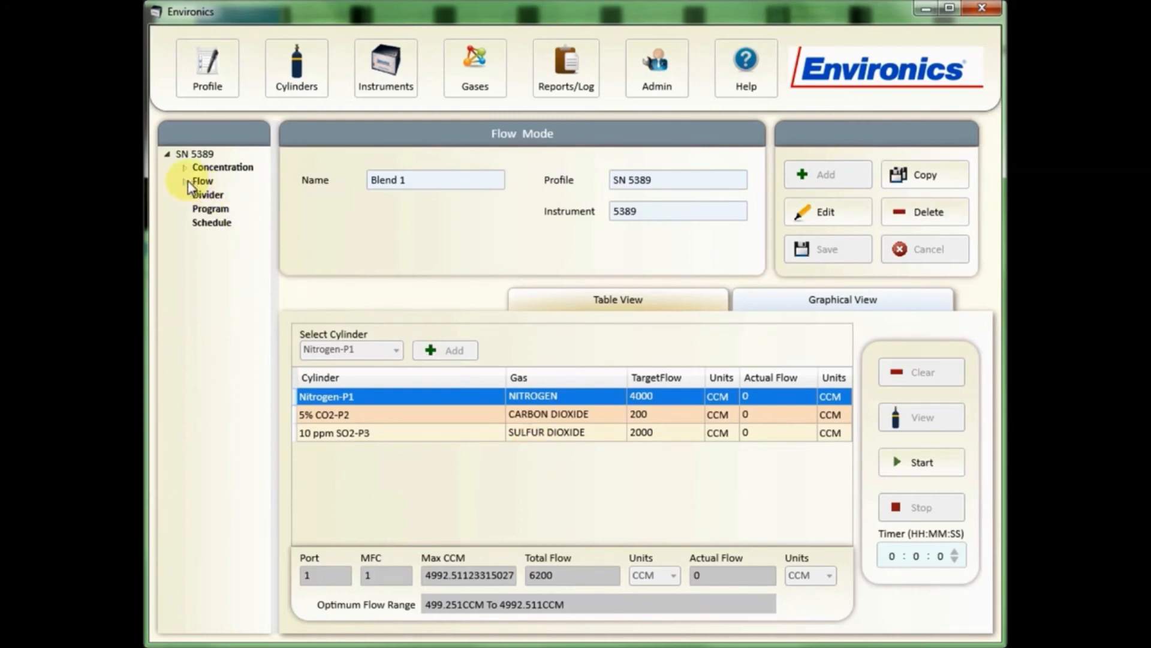
{"action": "mouse_move", "coordinate": [528, 473]}
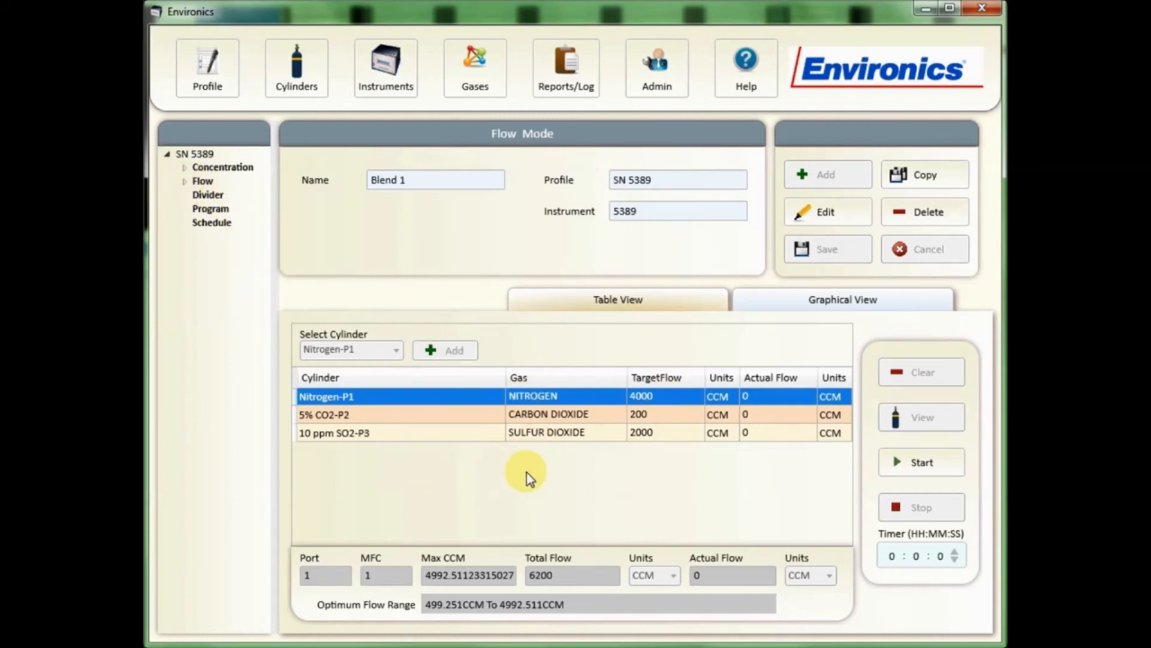
Step: Copy Blend 1 as Blend 2 without the CO2 row and save it past the duplicate-name warning
{"action": "left_click", "coordinate": [185, 182]}
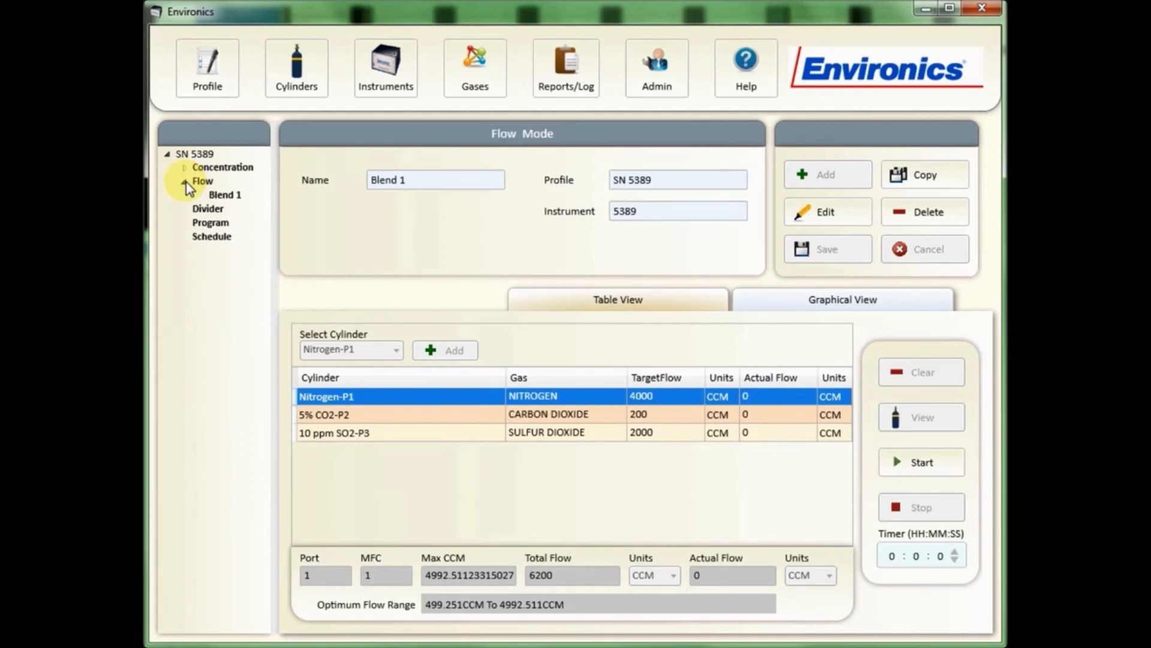
{"action": "left_click", "coordinate": [224, 195]}
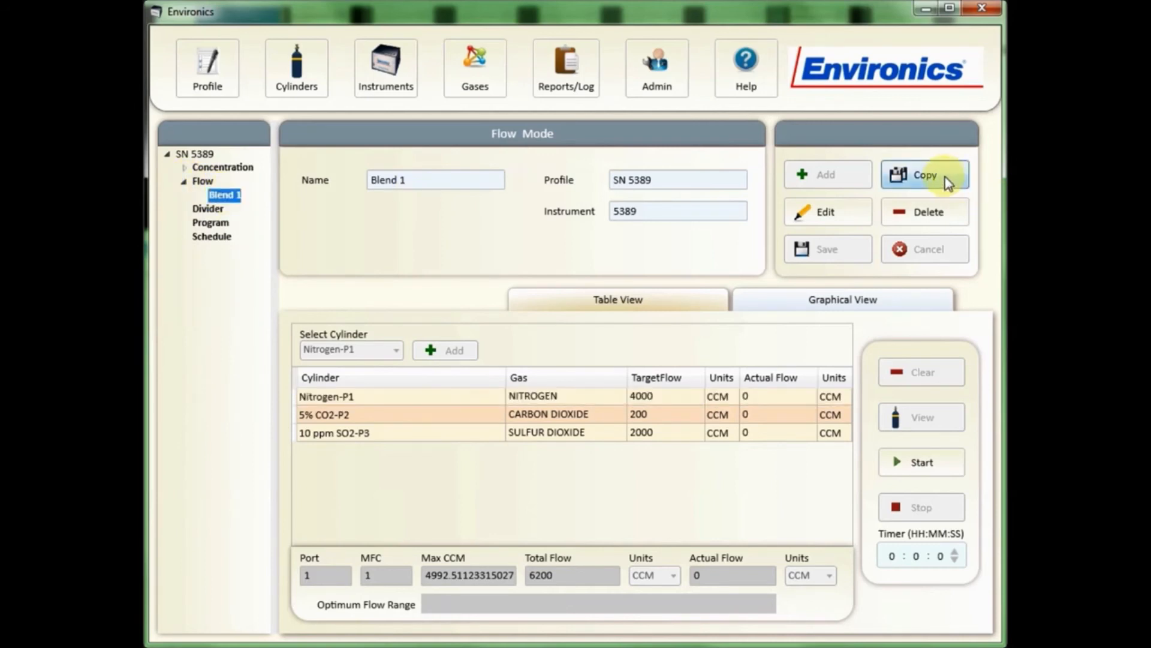
{"action": "left_click", "coordinate": [925, 174]}
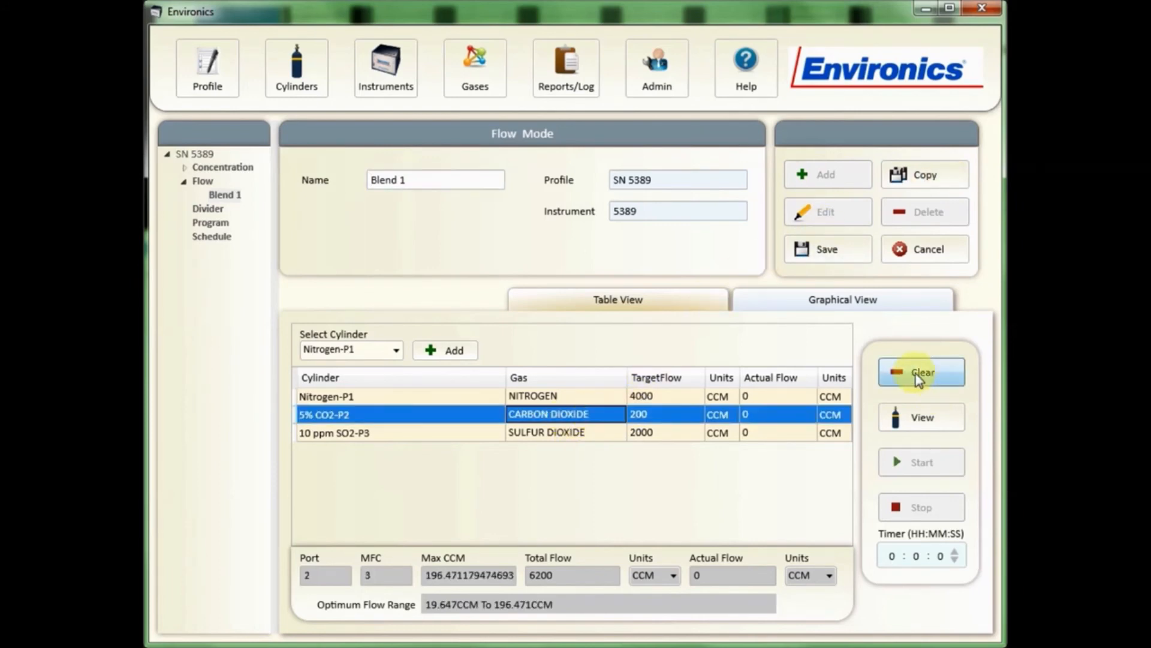
{"action": "left_click", "coordinate": [921, 372]}
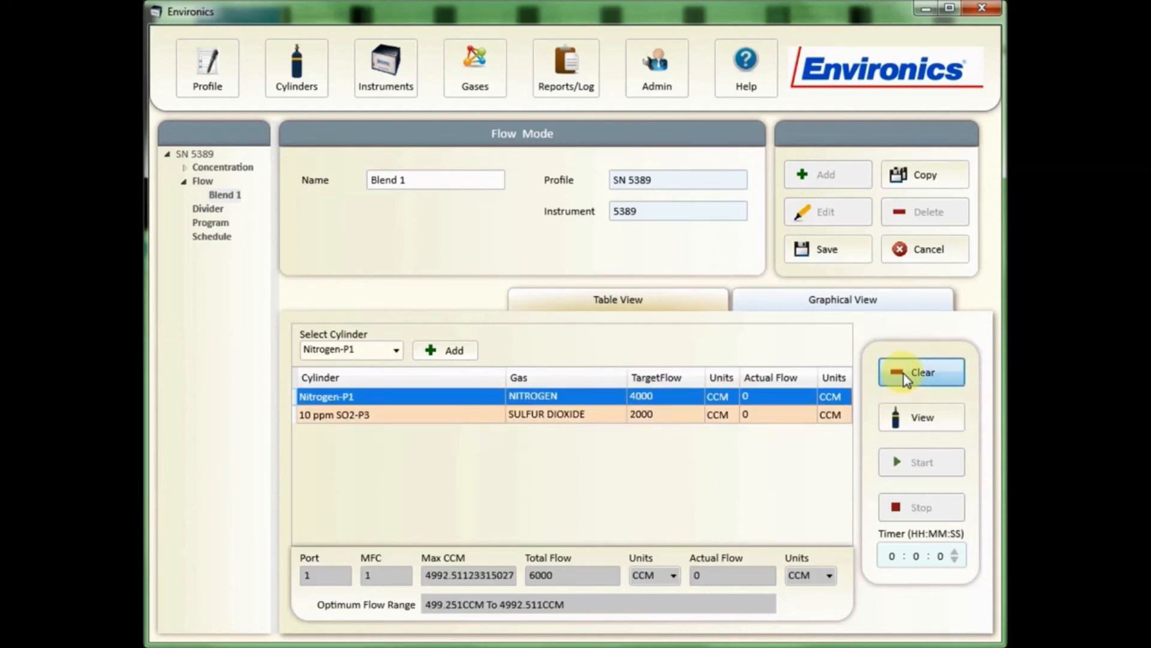
{"action": "left_click", "coordinate": [921, 372]}
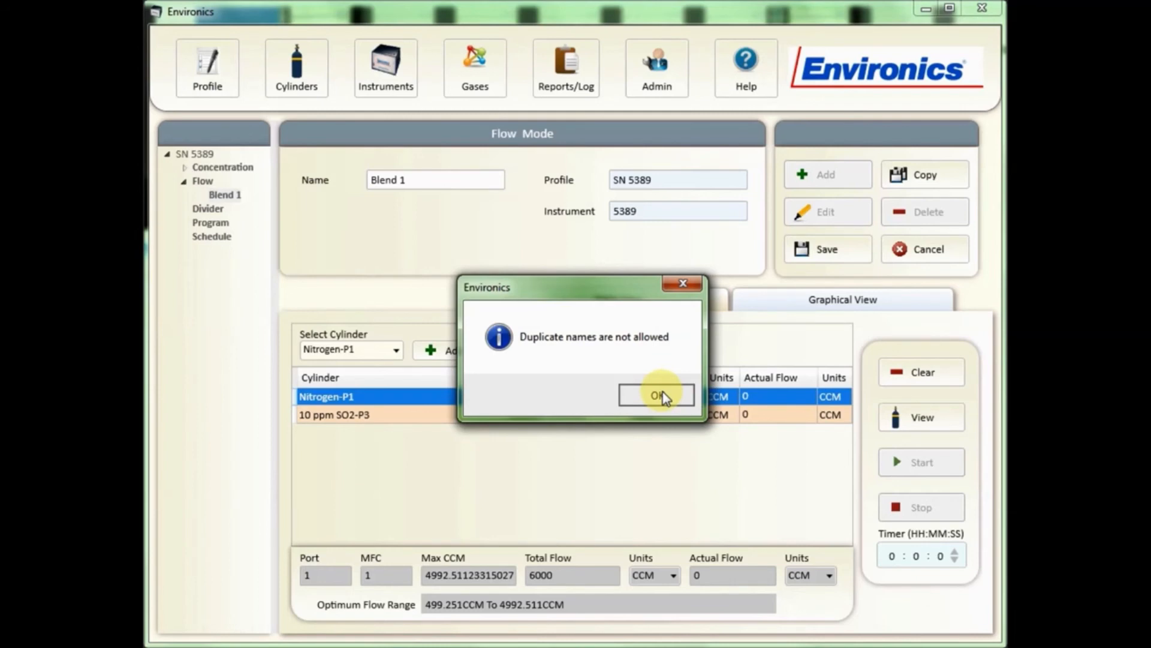
{"action": "left_click", "coordinate": [656, 395]}
{"action": "type", "text": "2"}
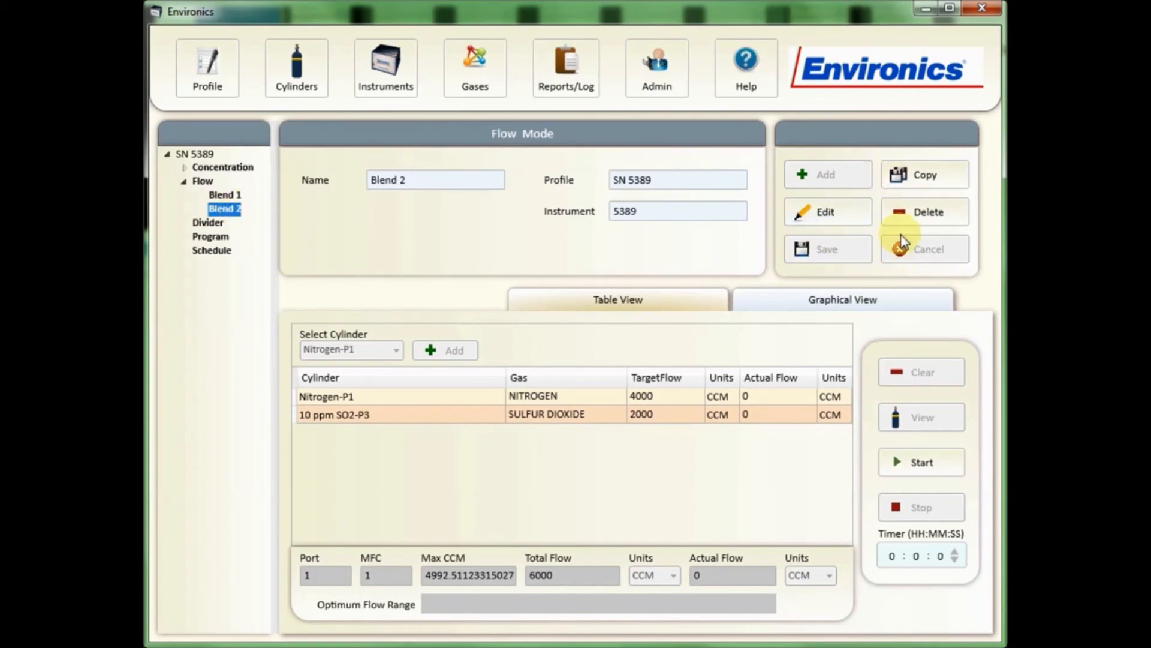
{"action": "mouse_move", "coordinate": [290, 204]}
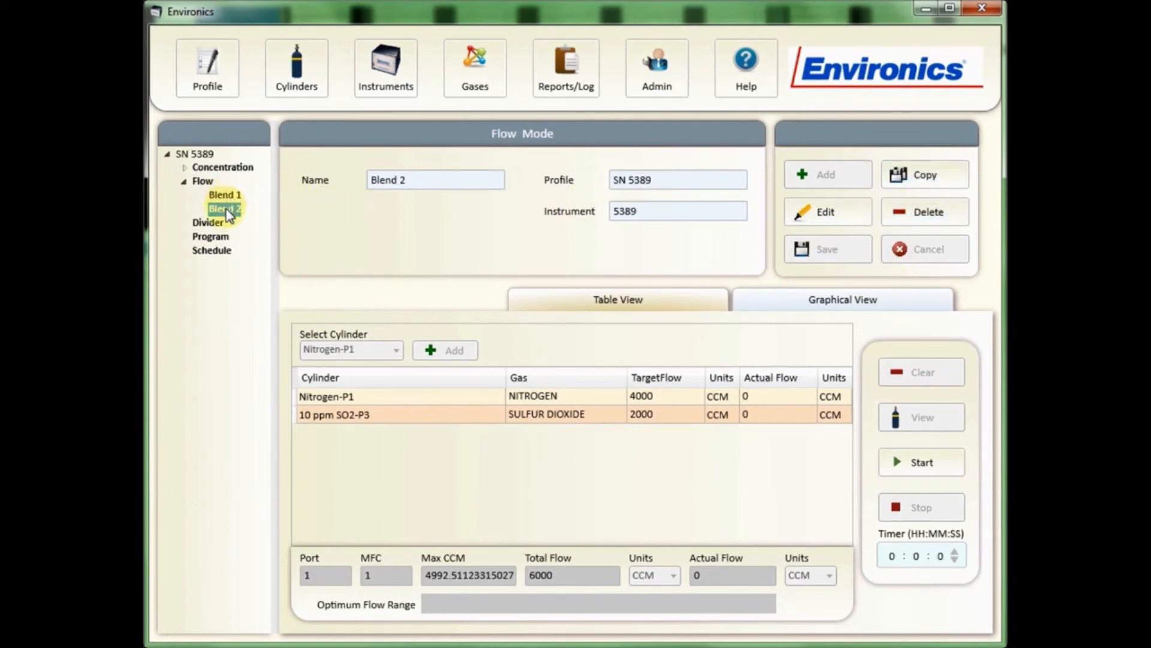
Step: Delete Blend 2 so only Blend 1 remains under Flow
{"action": "left_click", "coordinate": [925, 211]}
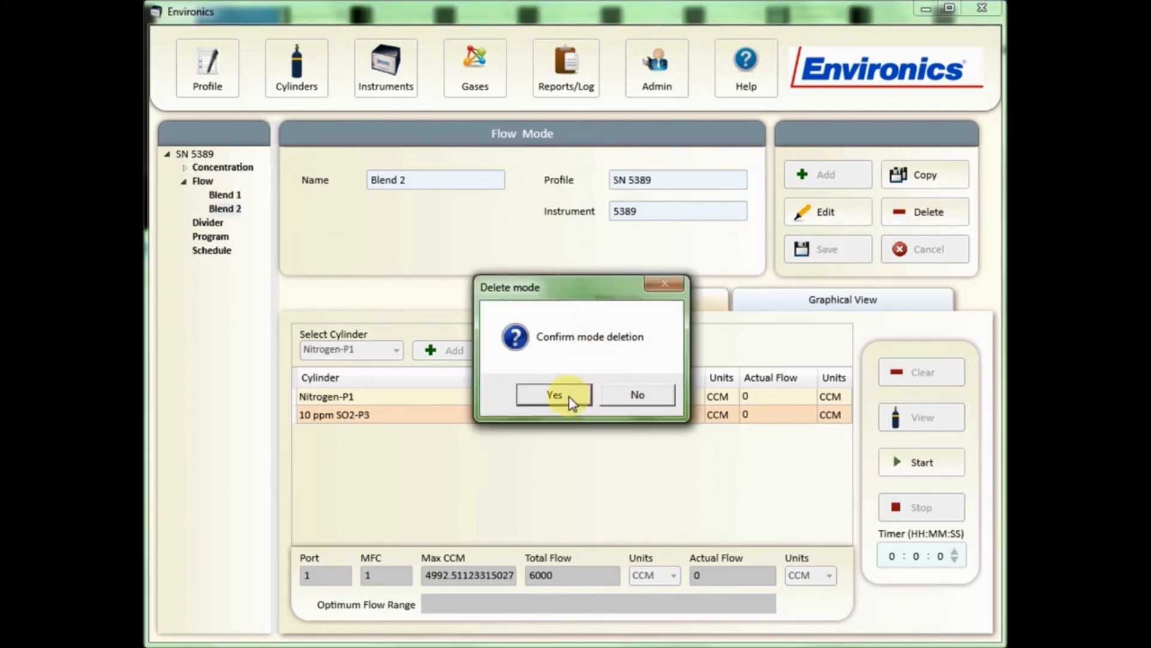
{"action": "left_click", "coordinate": [553, 395]}
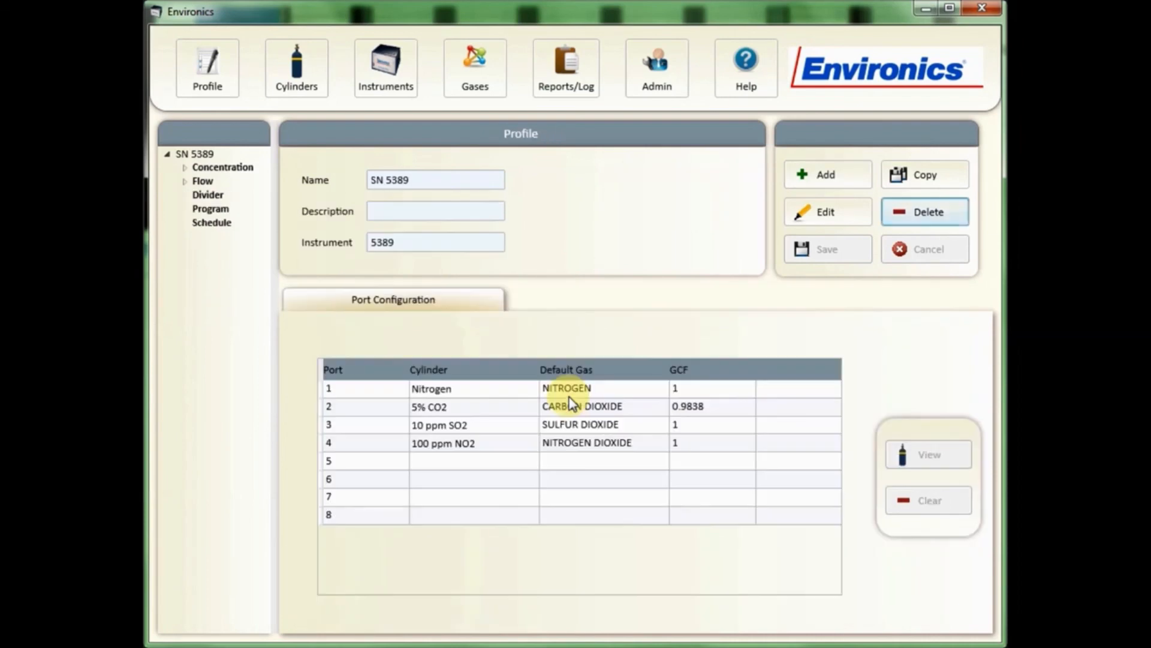
{"action": "left_click", "coordinate": [202, 181]}
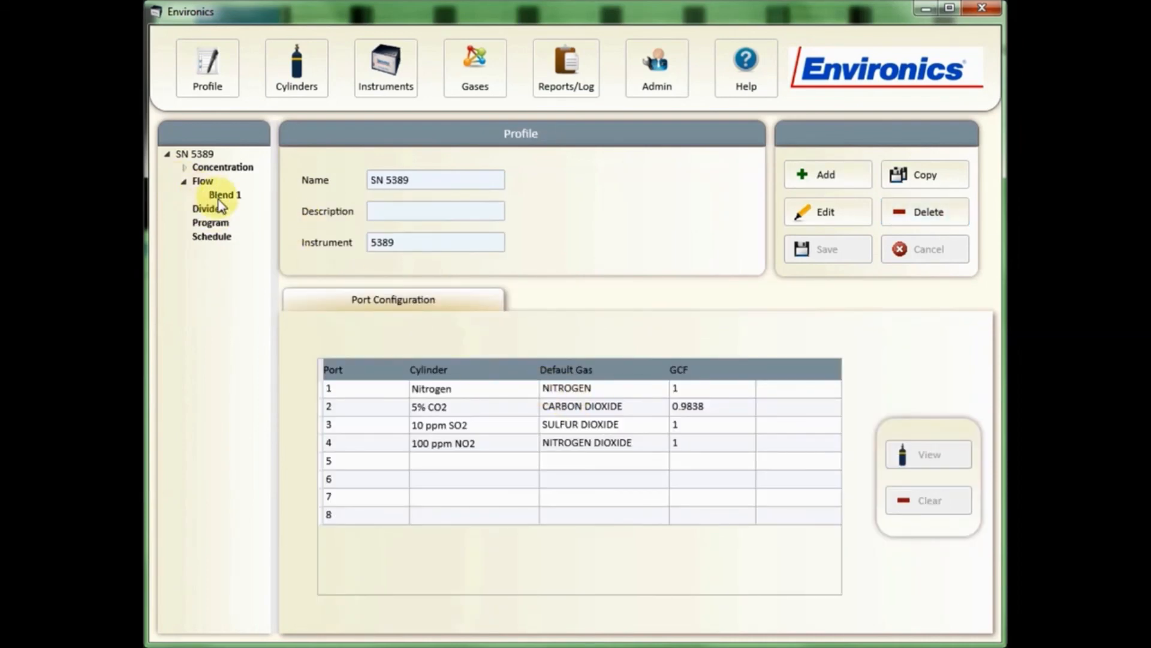
Step: Reopen Blend 1 showing 4000, 200 and 2000 CCM flows, ready to start
{"action": "left_click", "coordinate": [225, 194]}
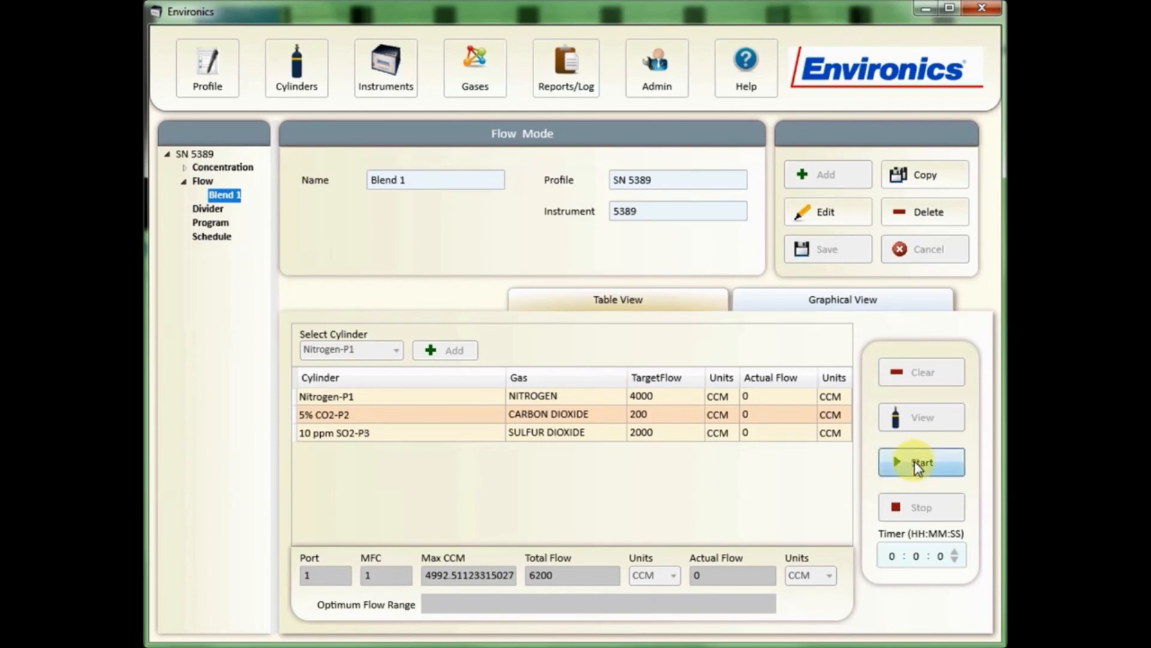
{"action": "mouse_move", "coordinate": [937, 575]}
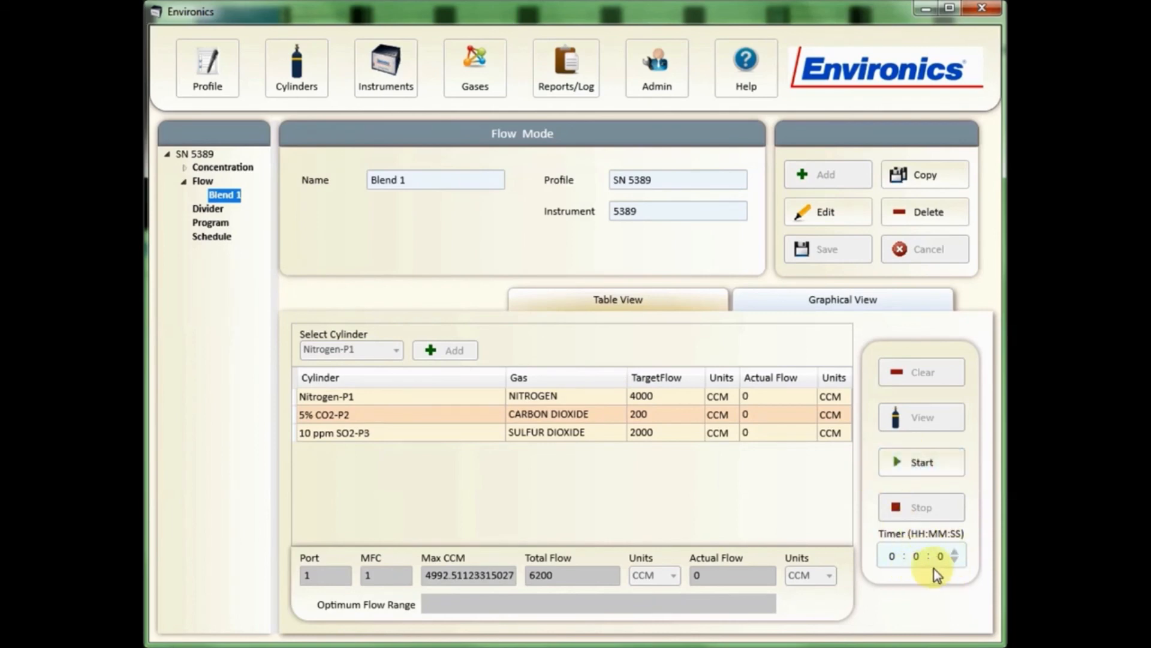
{"action": "mouse_move", "coordinate": [792, 528]}
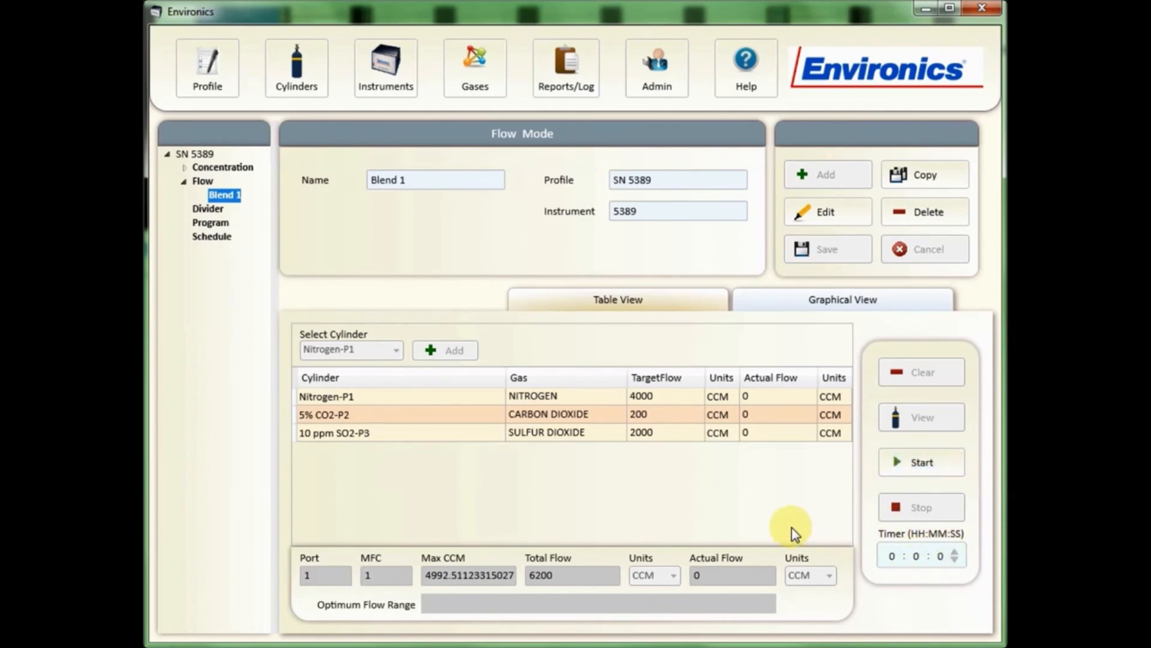